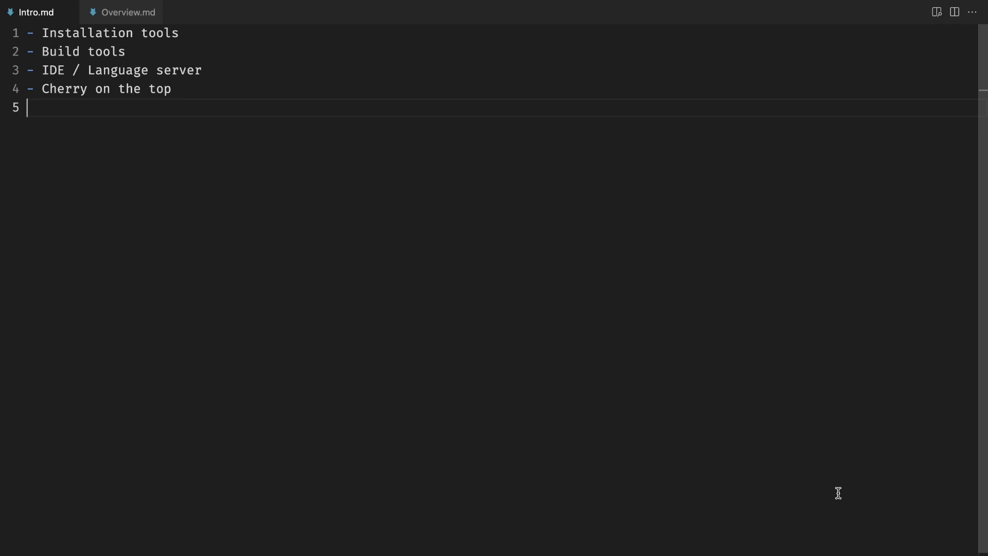
# Show the Overview.md notes on GHCup, GHC, Cabal, Stack and HLS tooling.
pyautogui.click(128, 12)
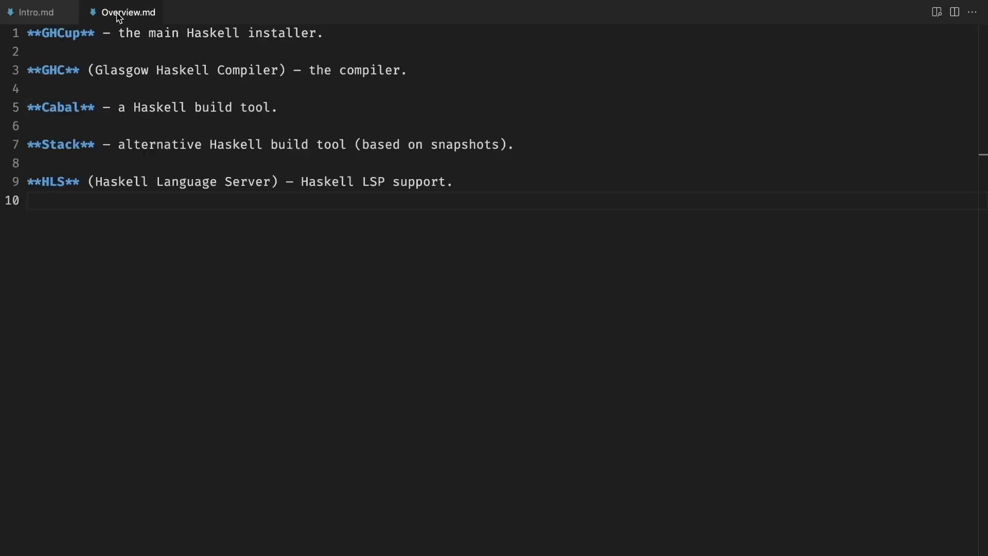
pyautogui.click(38, 200)
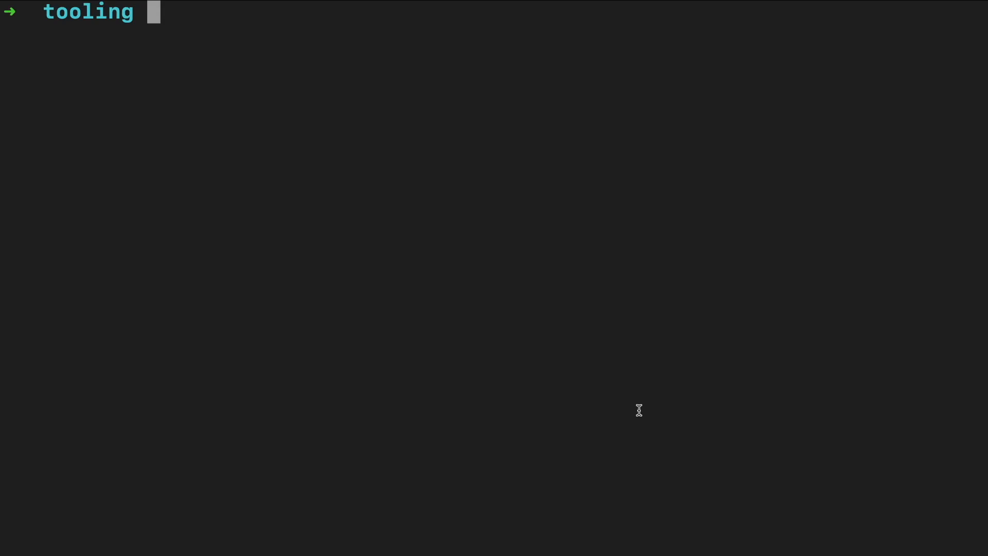
# Run 'ghcup install hls' (already installed) and start typing 'ghcup tui'.
pyautogui.write('ghcup')
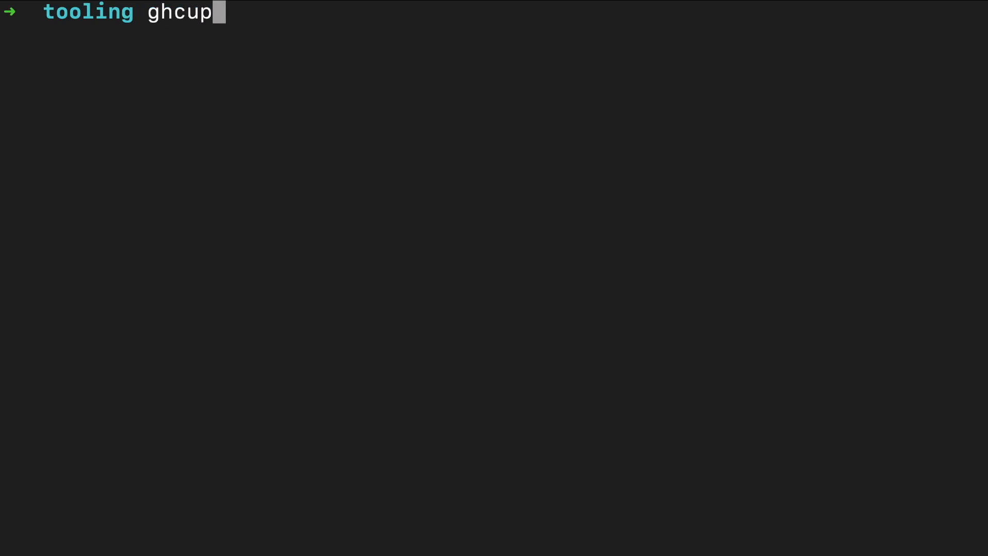
pyautogui.write('install hls')
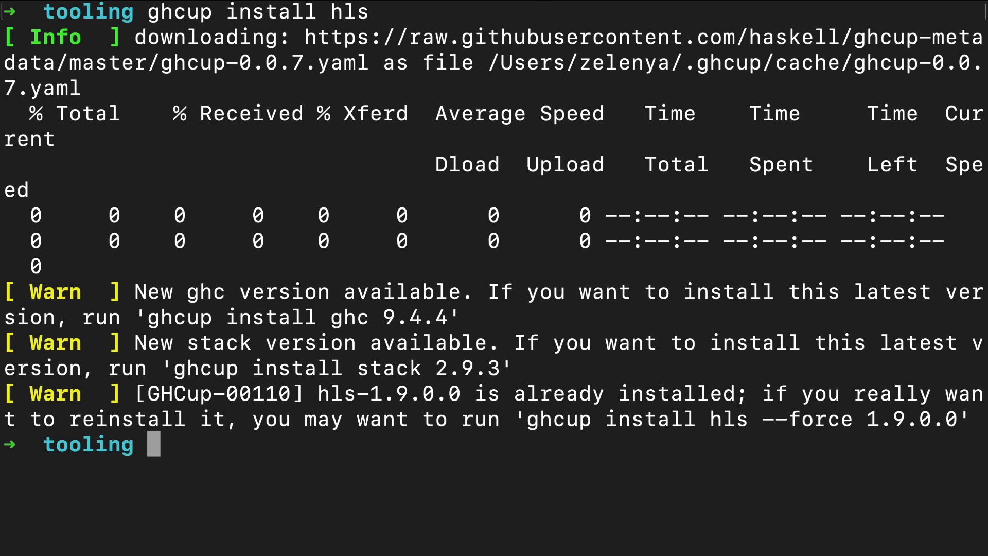
pyautogui.write('ghcup tui')
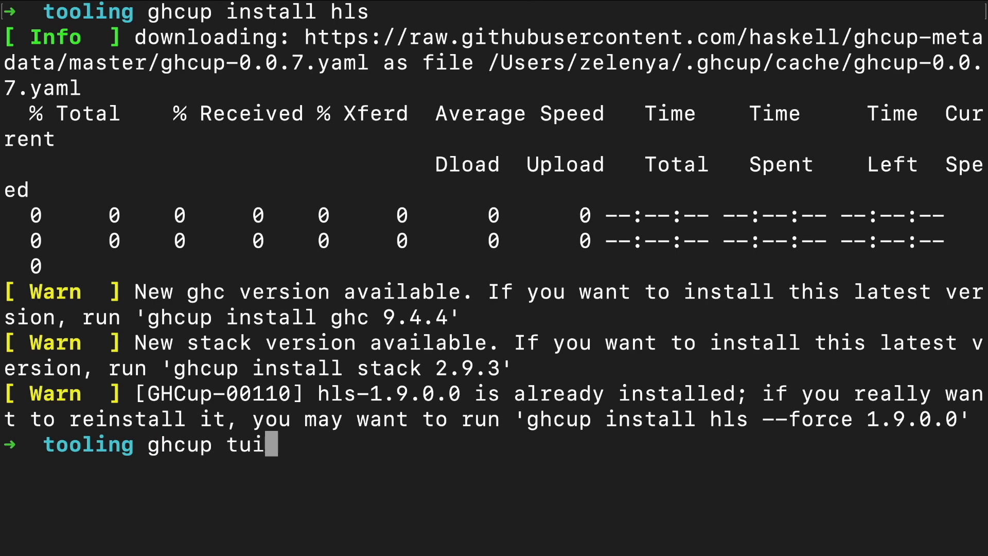
# Launch ghcup tui and uninstall the HLS 1.8.0.0 entry.
pyautogui.press('Return')
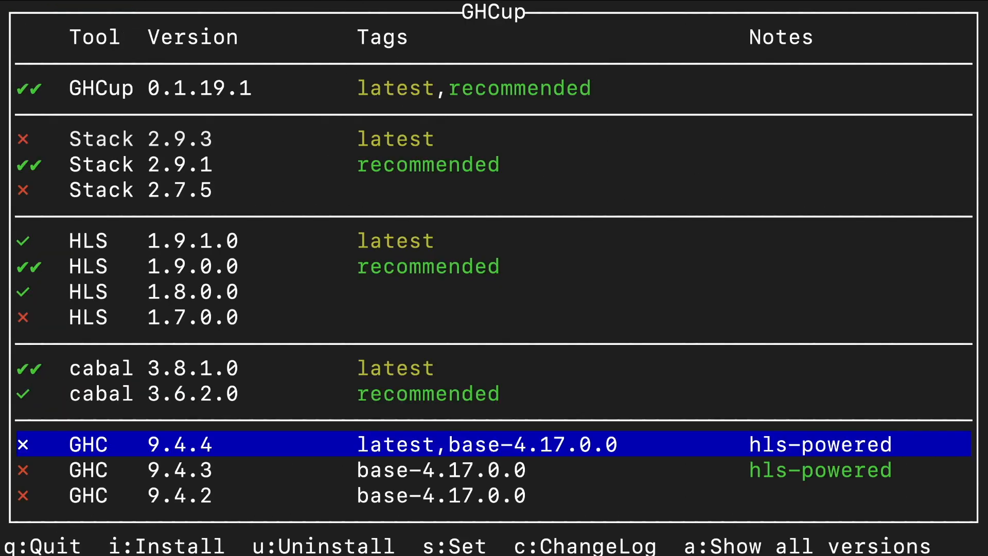
pyautogui.press('Up')
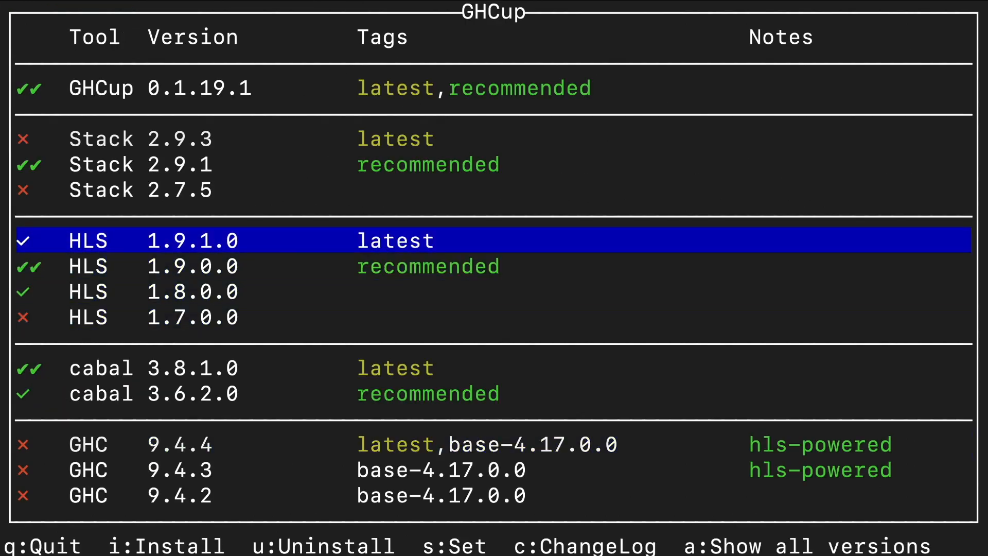
pyautogui.press('Down')
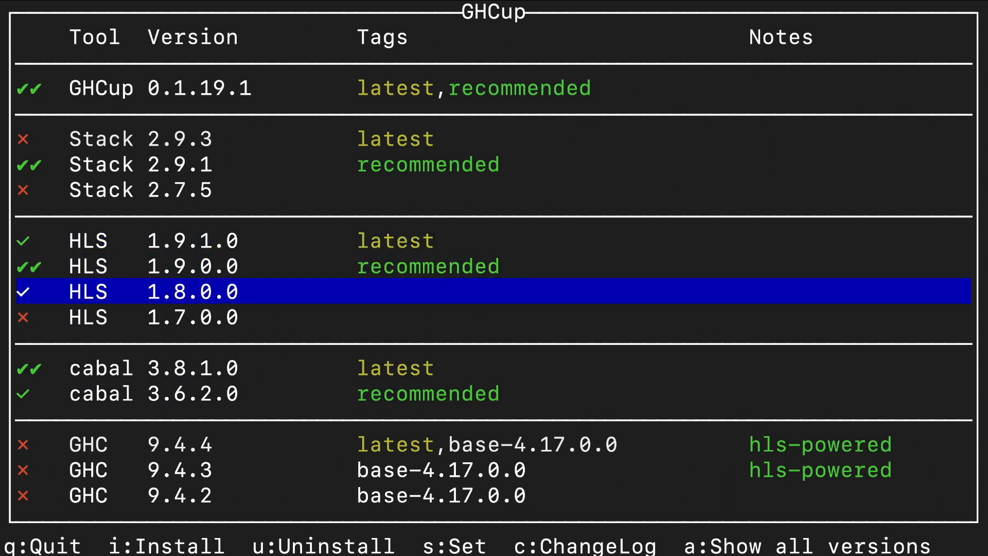
pyautogui.press('Up')
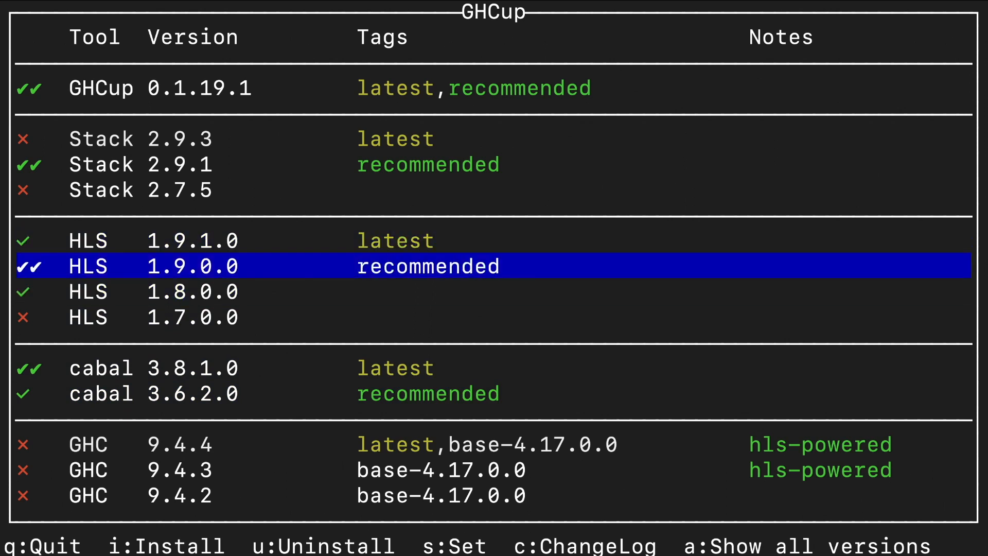
pyautogui.press('Down')
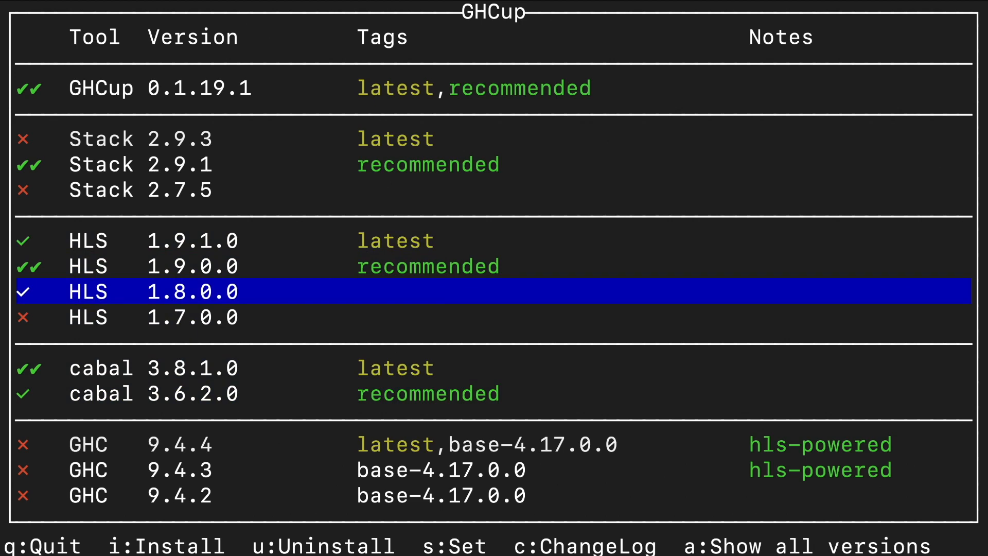
pyautogui.press('u')
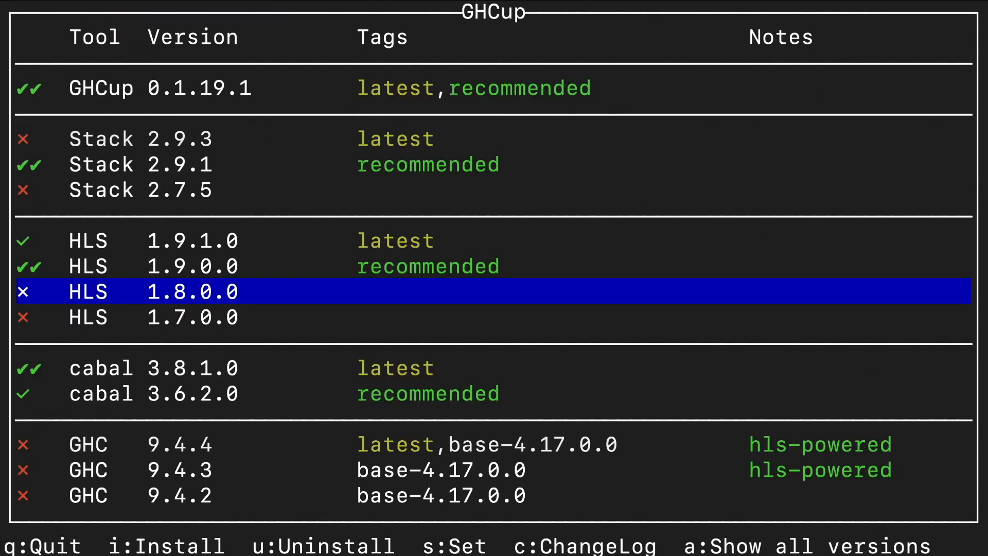
# Browse up past HLS 1.9.0.0 and down through the GHC 8.10.7 and other GHC versions.
pyautogui.press('Up')
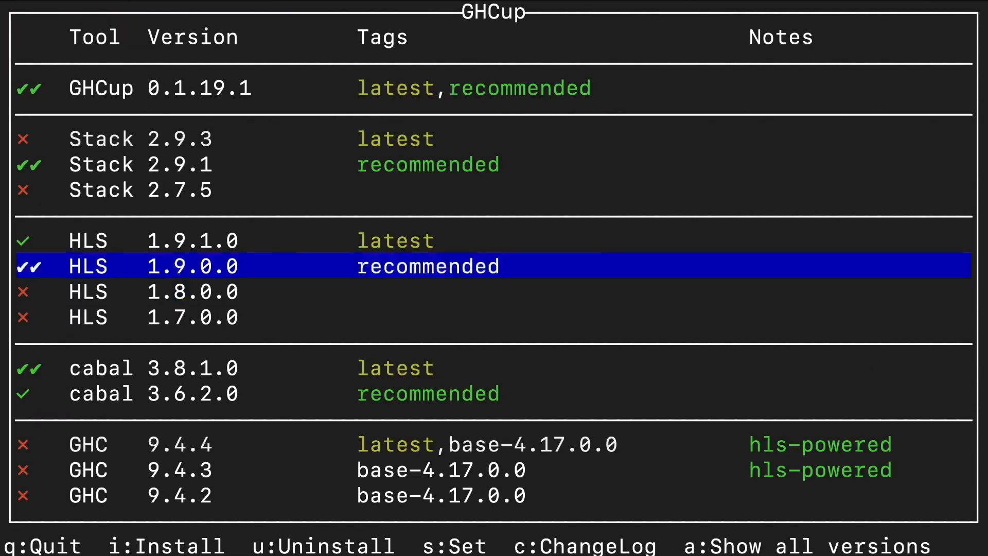
pyautogui.press('Up')
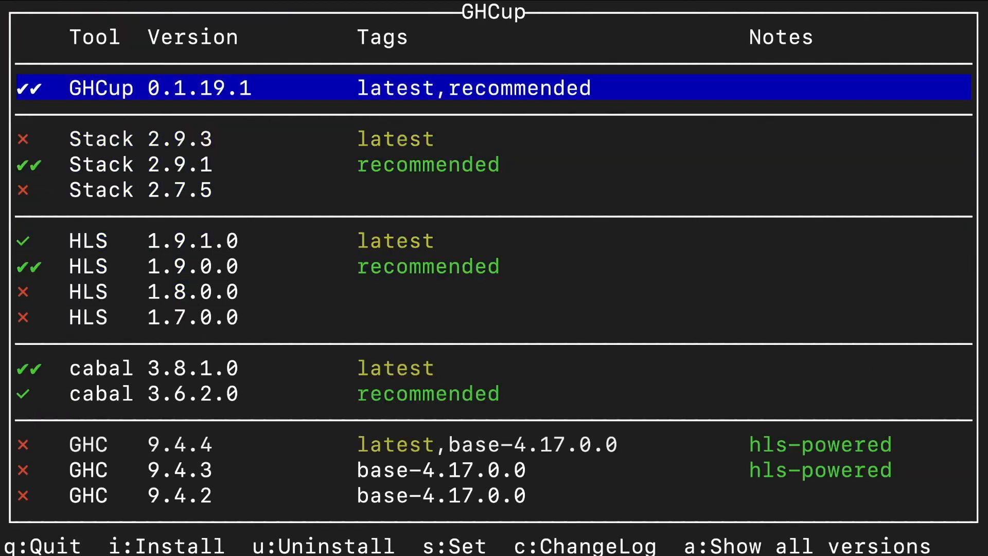
pyautogui.press('Down')
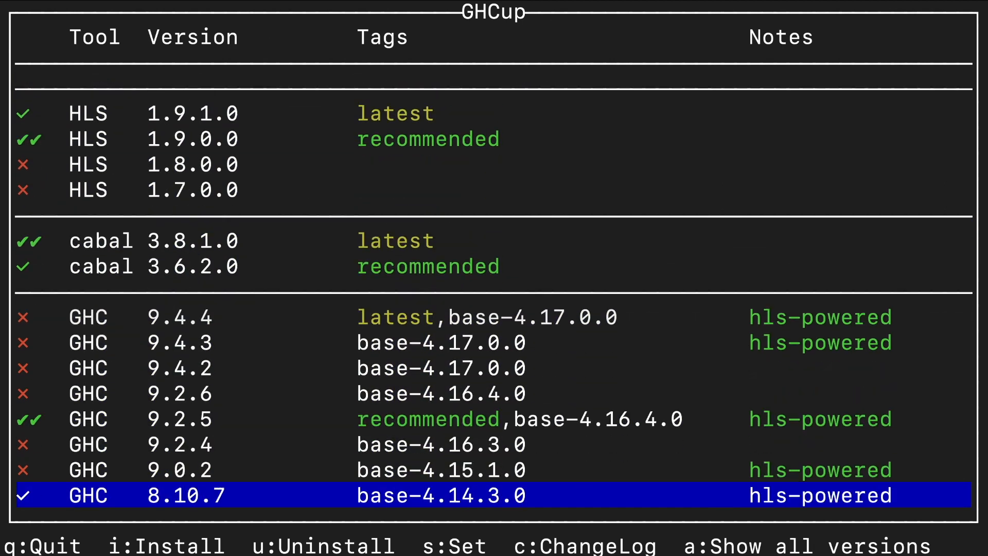
pyautogui.scroll(-3)
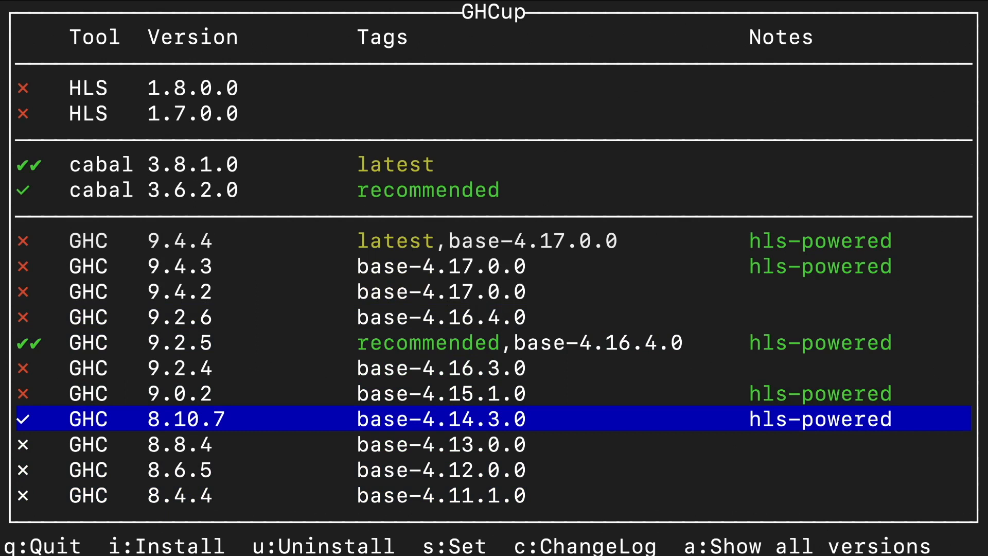
pyautogui.press('Up')
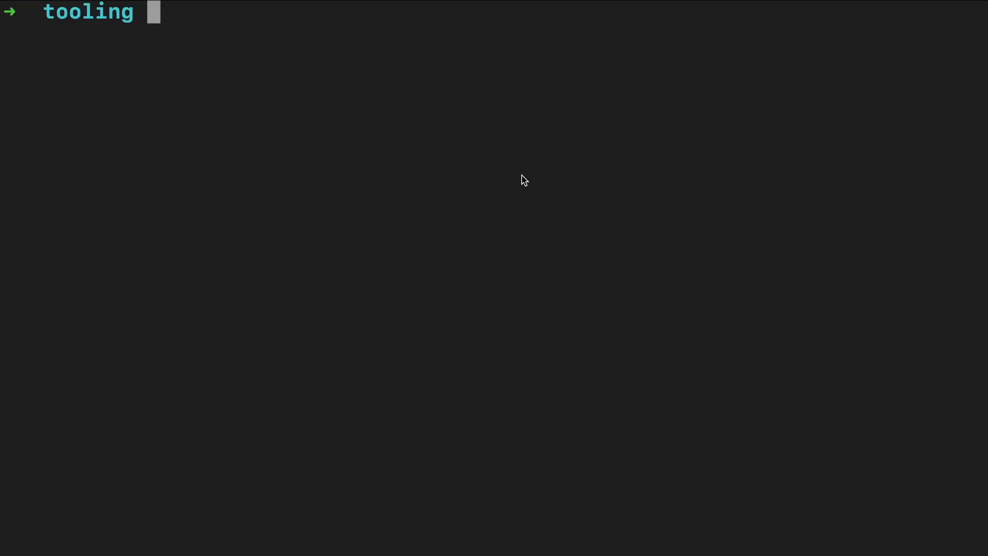
# Create a new Stack project with 'stack new tooling-test'.
pyautogui.write('stac')
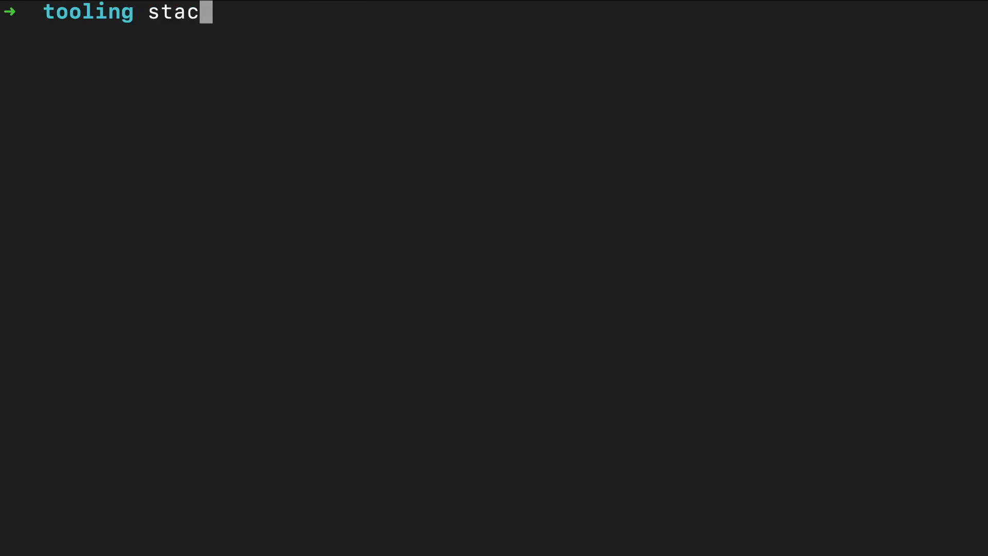
pyautogui.write('k new tooli')
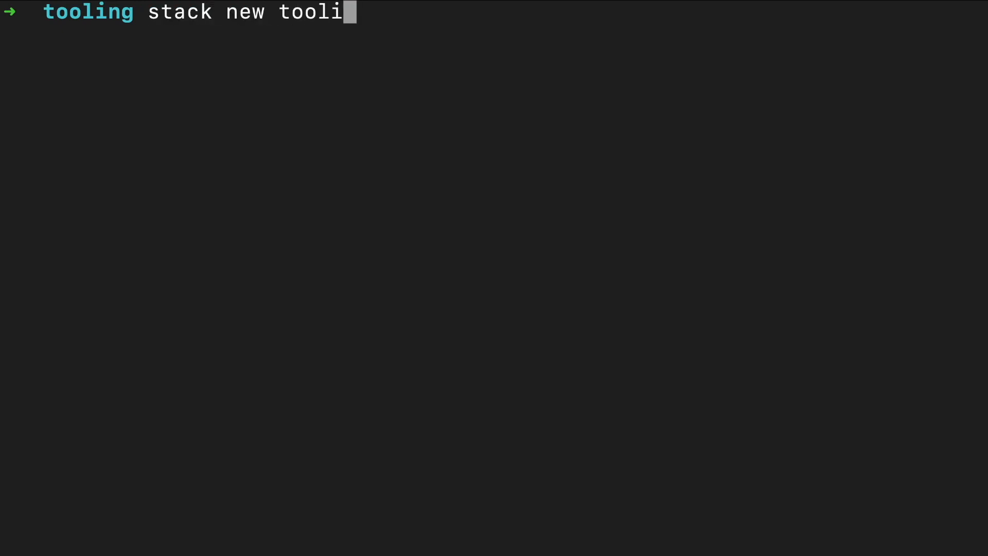
pyautogui.write('ng-test')
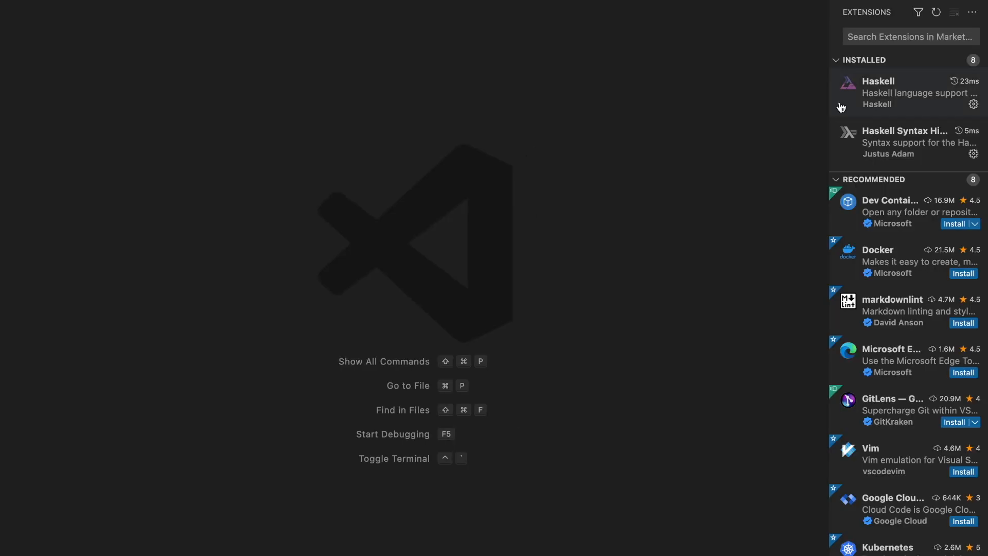
pyautogui.moveTo(878, 92)
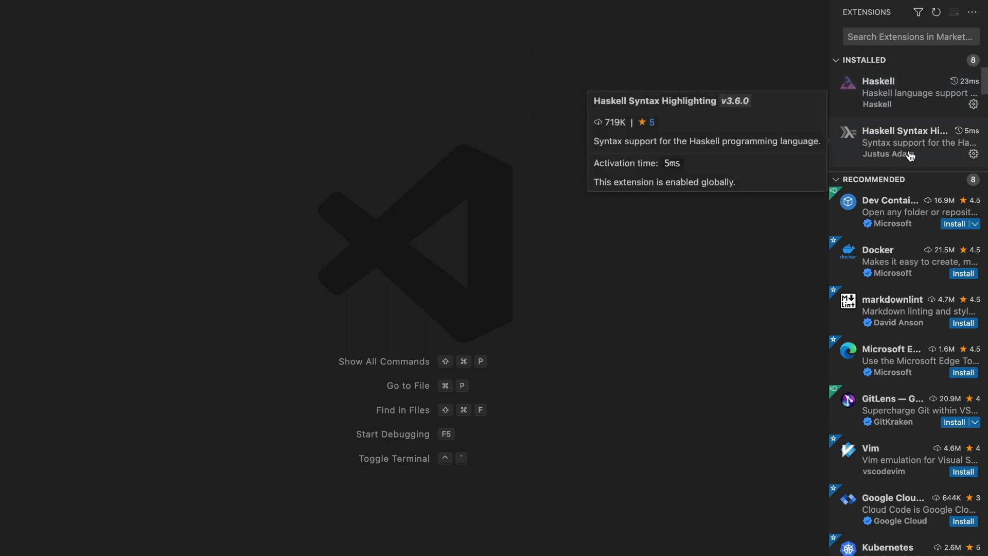
pyautogui.moveTo(459, 378)
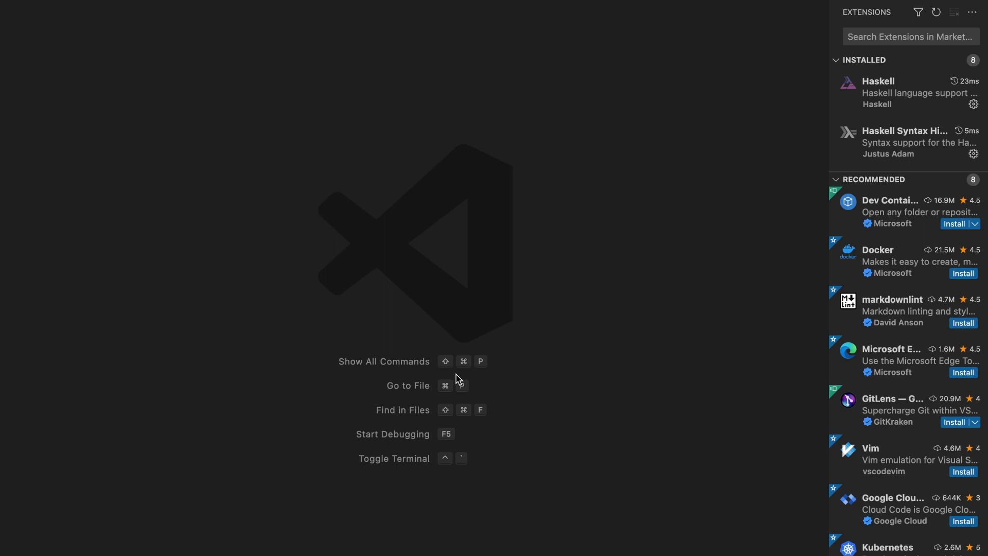
# Show the installed Haskell and Haskell Syntax Highlighting extensions.
pyautogui.click(910, 37)
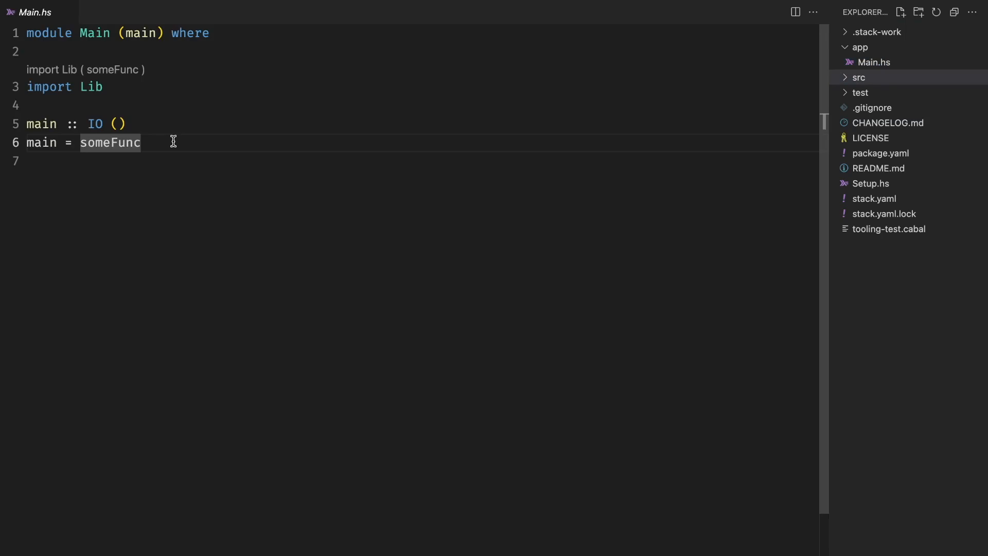
# Define someFunc in Lib.hs as 'print 42' using the print completion.
pyautogui.click(110, 142)
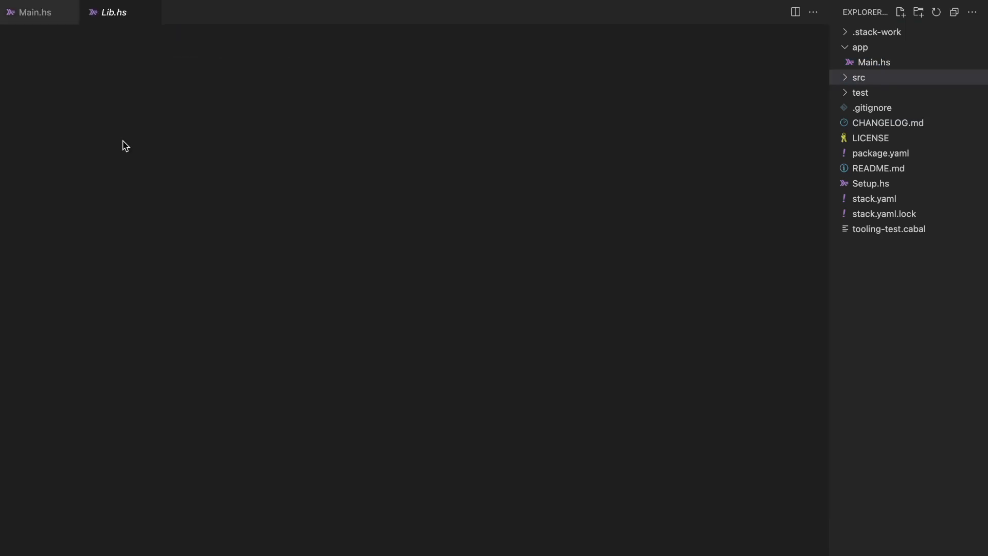
pyautogui.click(858, 77)
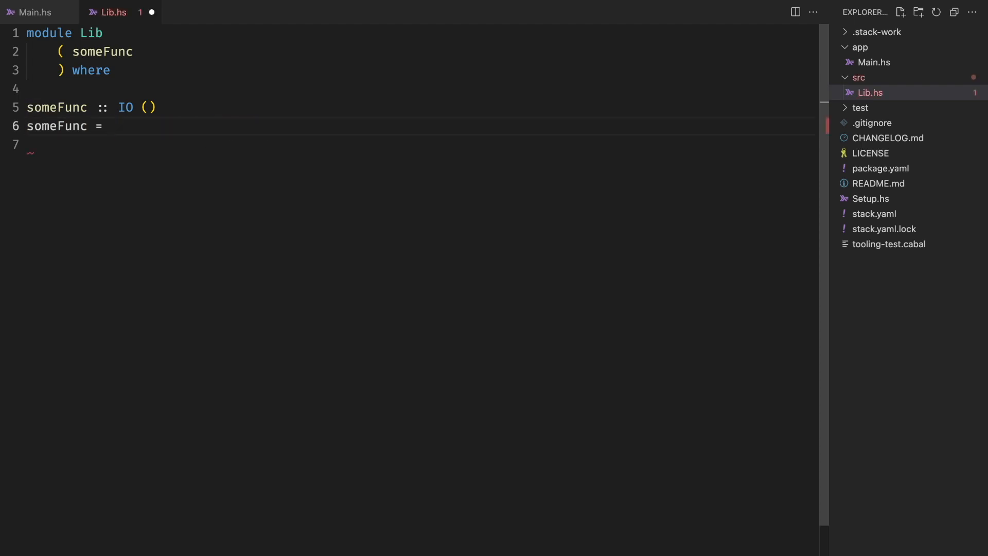
pyautogui.write('pri')
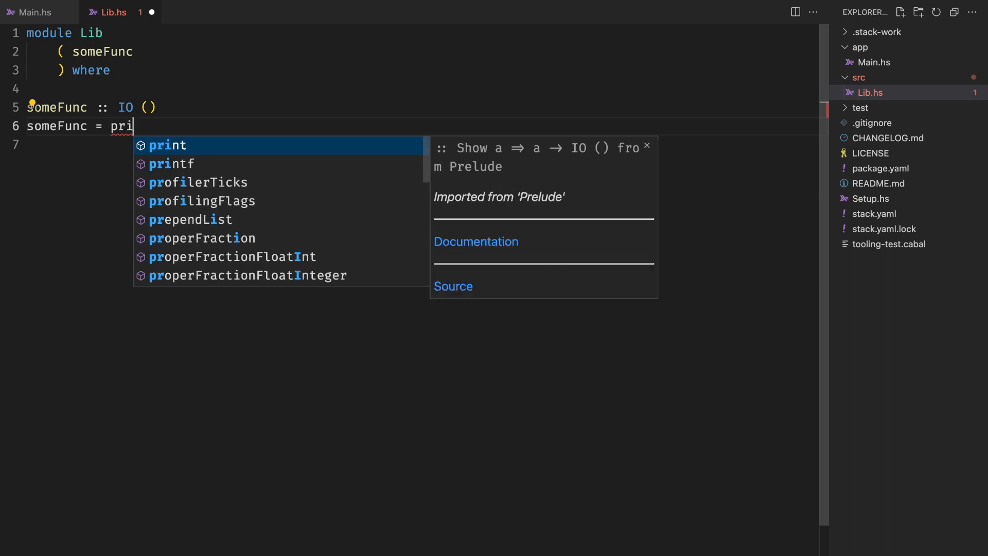
pyautogui.press('Tab')
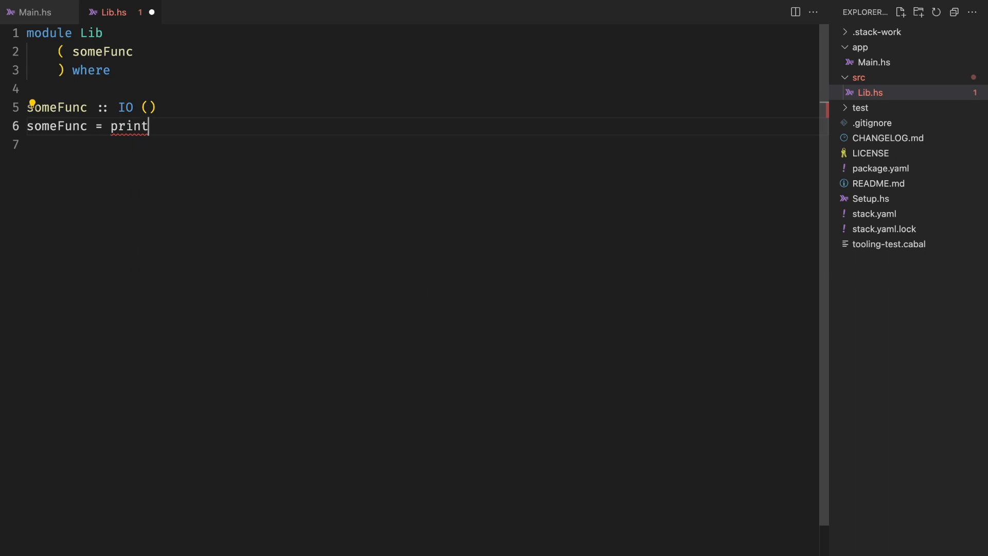
pyautogui.write('42')
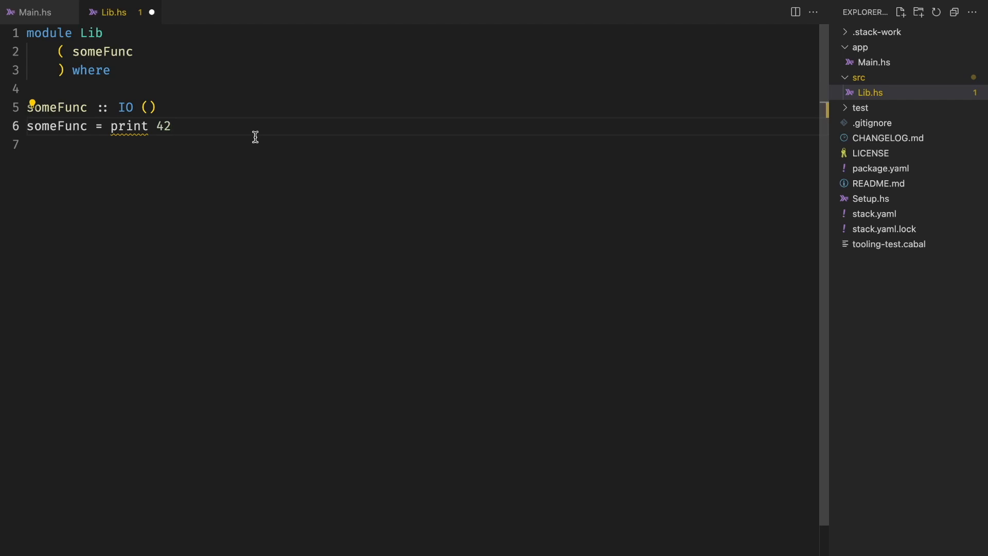
pyautogui.click(170, 125)
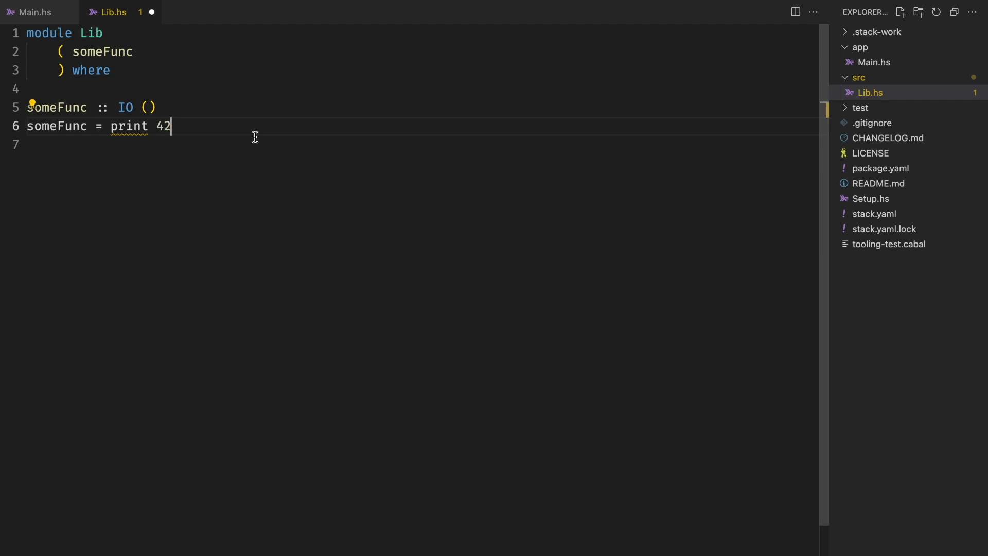
pyautogui.write('te')
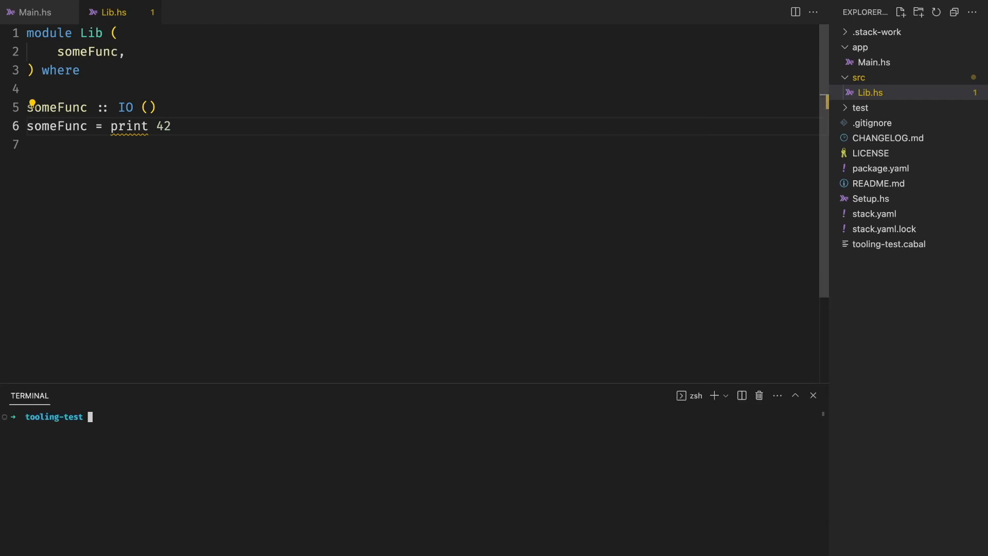
# Run 'stack run --silent' in the integrated terminal so the project prints 42.
pyautogui.write('stack run --silent')
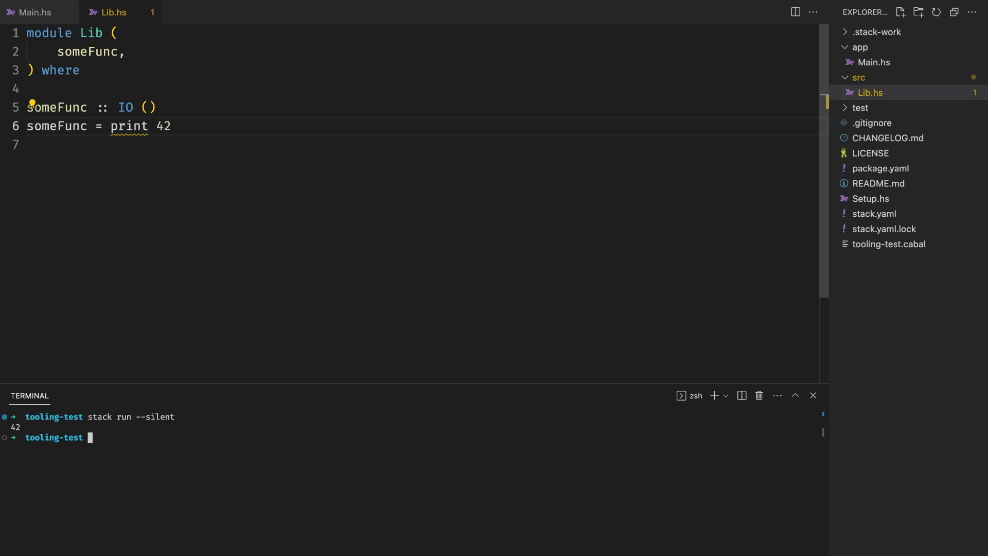
# Add aeson to the package.yaml dependencies and rerun, still printing 42.
pyautogui.click(880, 168)
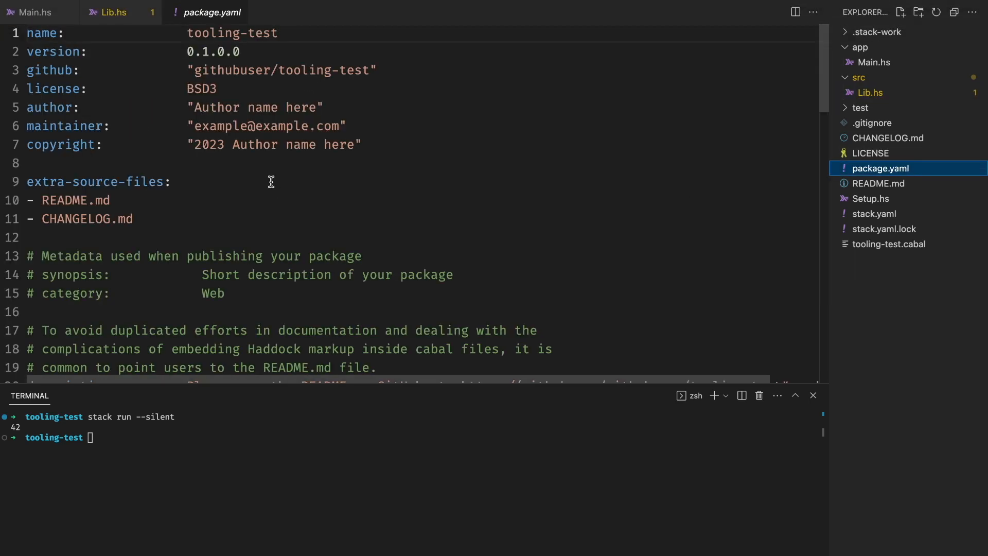
pyautogui.scroll(-3)
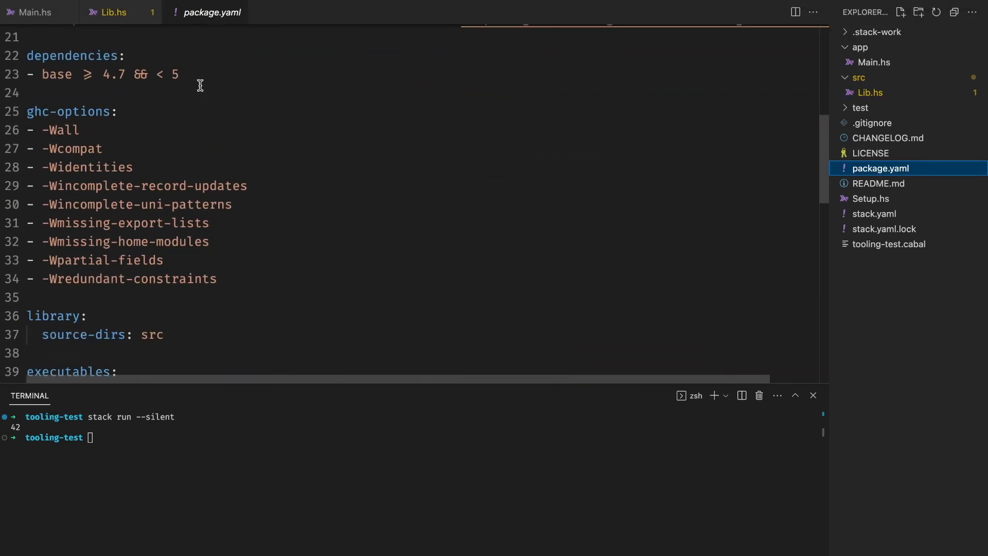
pyautogui.write('aeson')
pyautogui.click(411, 436)
pyautogui.write('stack run --silent')
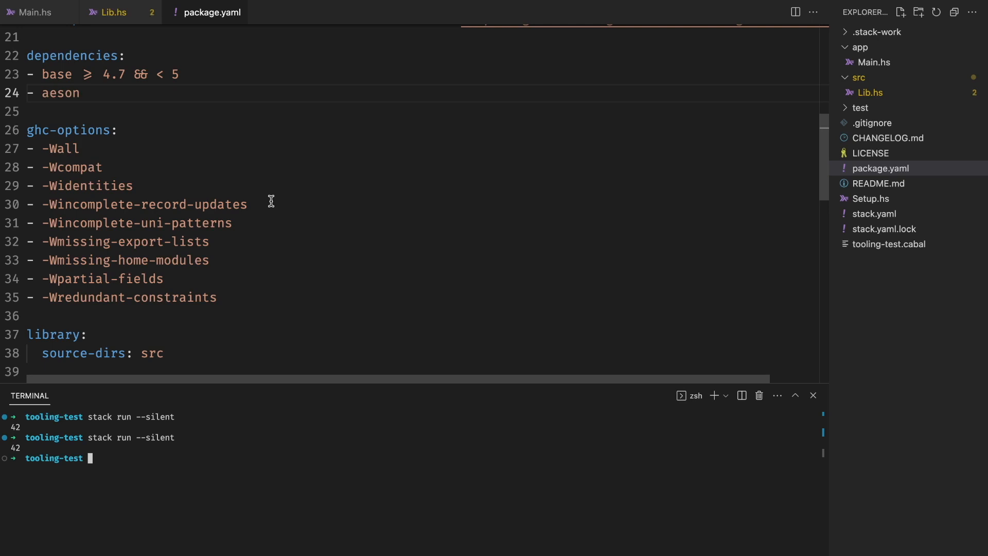
pyautogui.moveTo(197, 164)
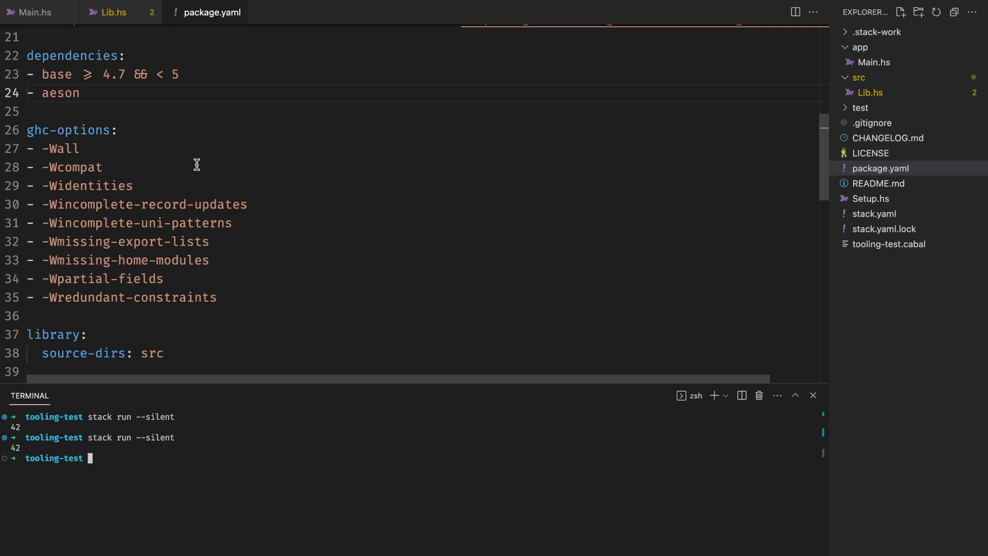
pyautogui.click(875, 214)
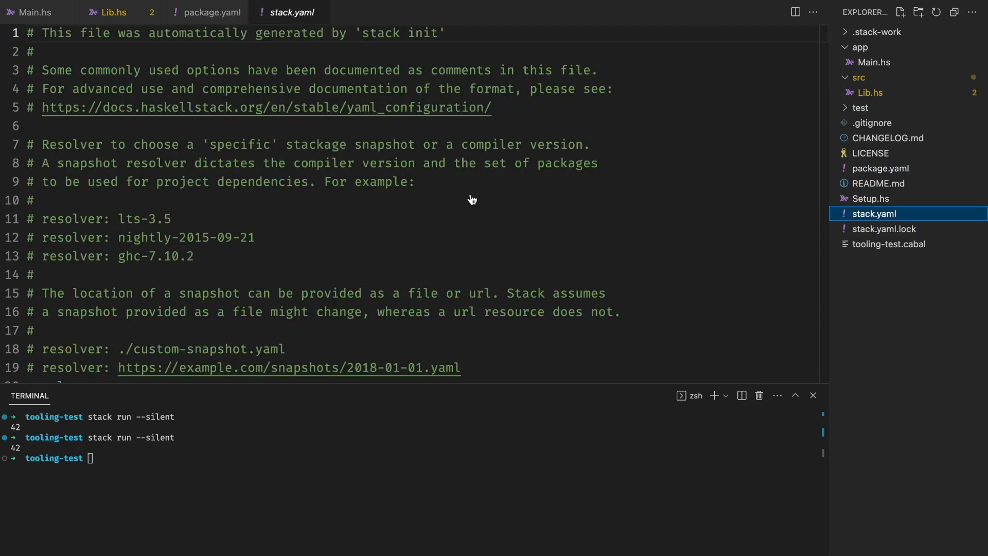
# Scroll stack.yaml to the resolver line pinned to the LTS 20.11 snapshot.
pyautogui.scroll(-3)
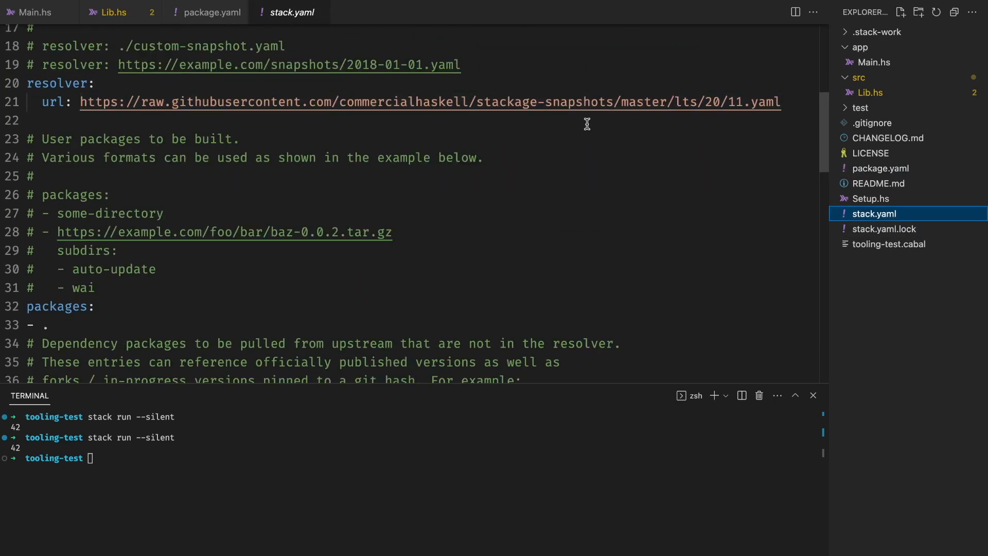
pyautogui.moveTo(718, 102)
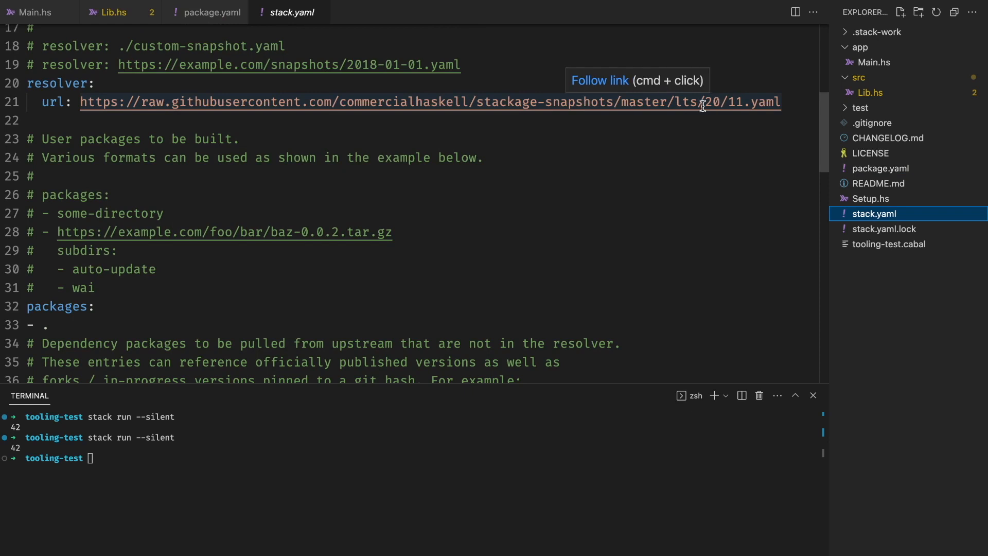
# Add 'text' as a third dependency below aeson in package.yaml.
pyautogui.click(210, 13)
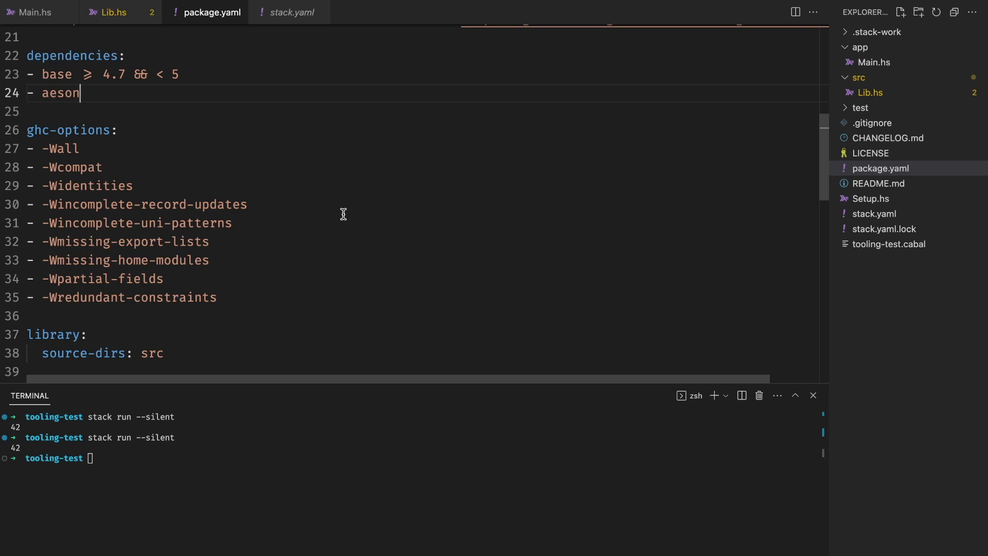
pyautogui.press('Enter')
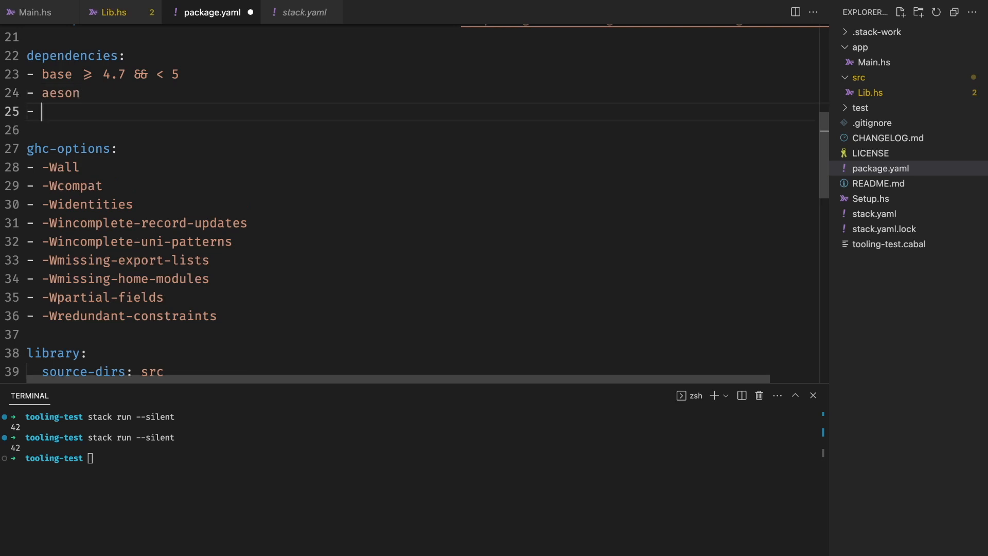
pyautogui.write('text')
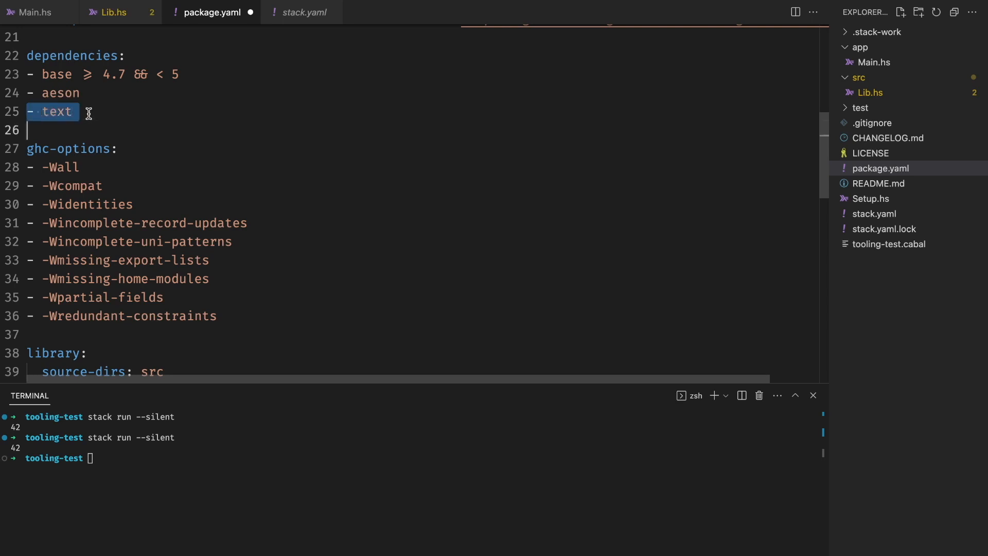
# Replace print's 42 argument with (encode ["Hello", "World"]) in someFunc of Lib.hs.
pyautogui.click(111, 13)
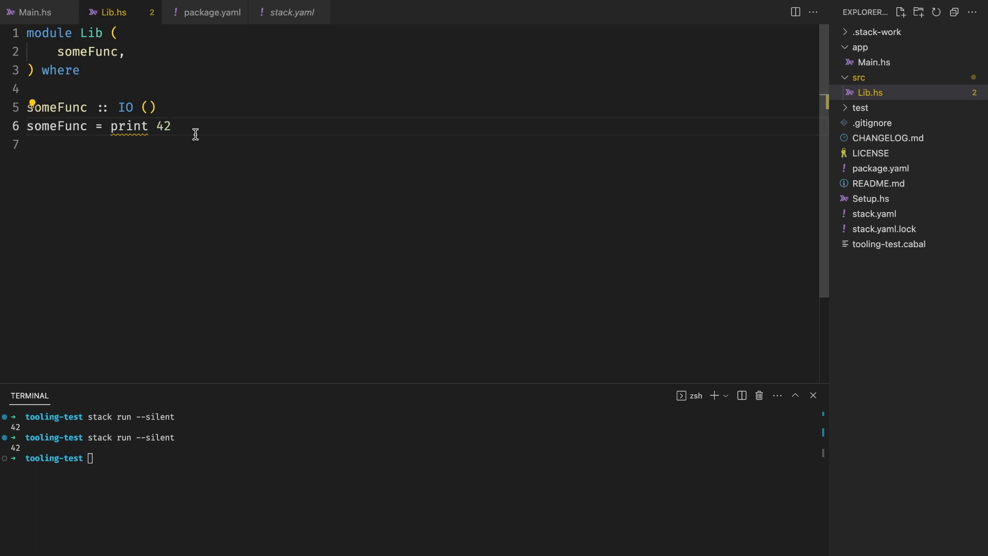
pyautogui.press('Backspace')
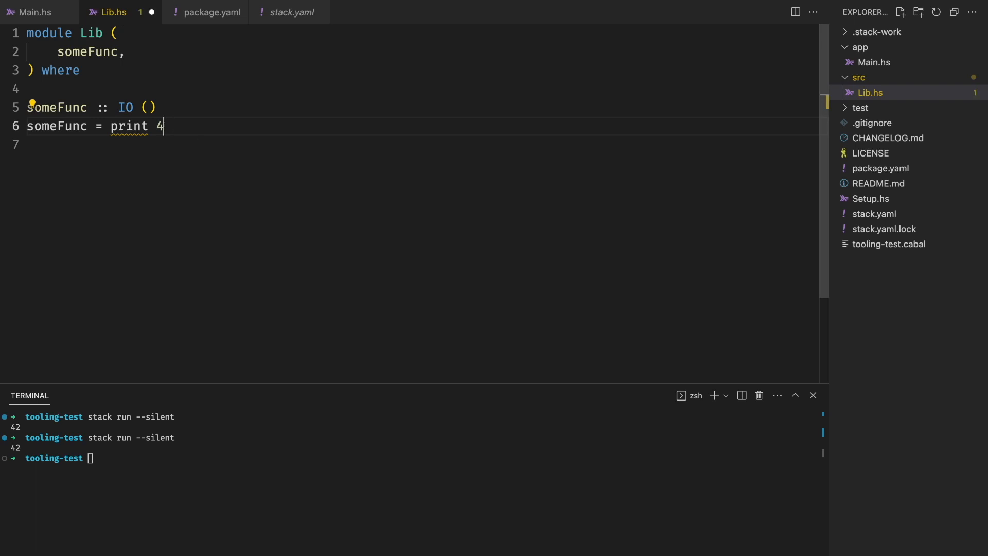
pyautogui.write('(en')
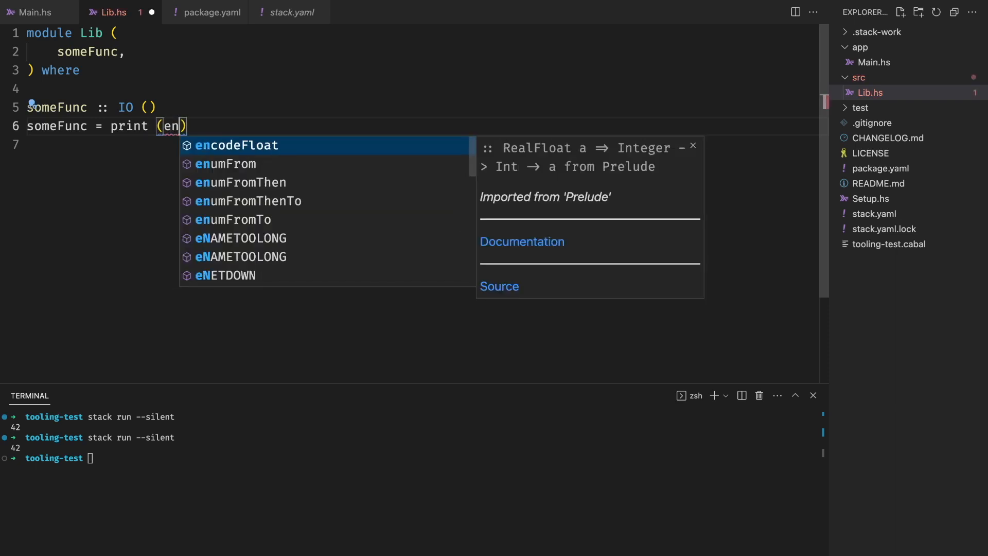
pyautogui.write('code')
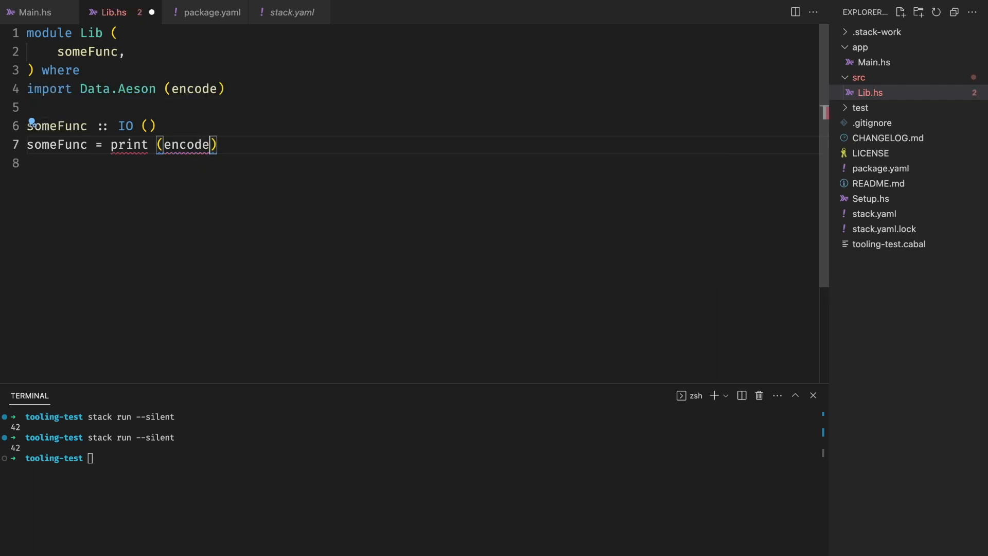
pyautogui.write('["He"]')
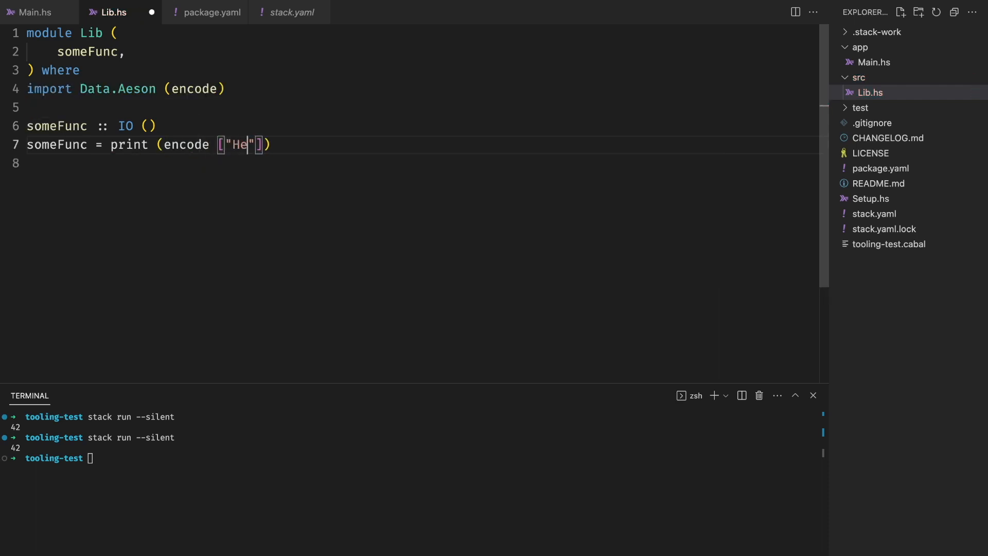
pyautogui.write('llo')
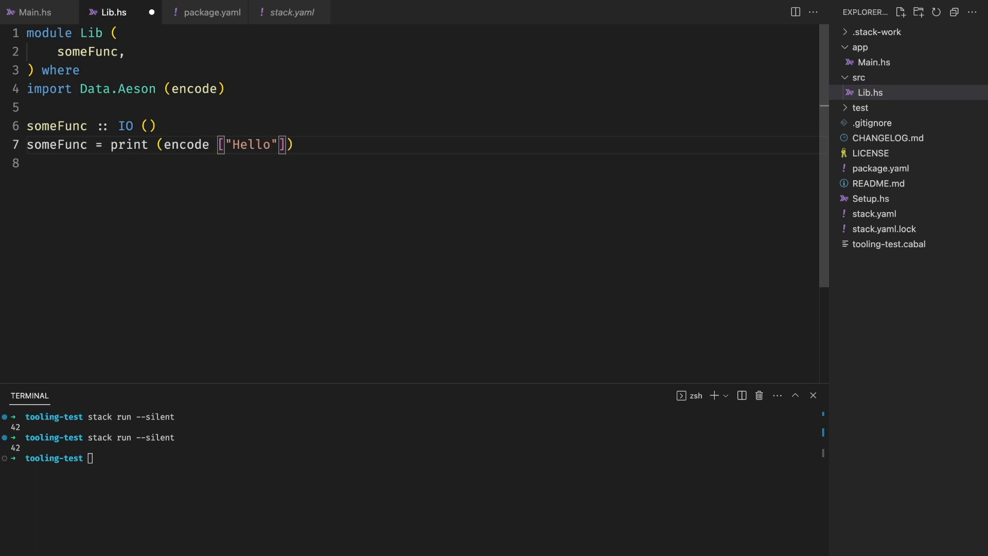
pyautogui.write(', "Worl')
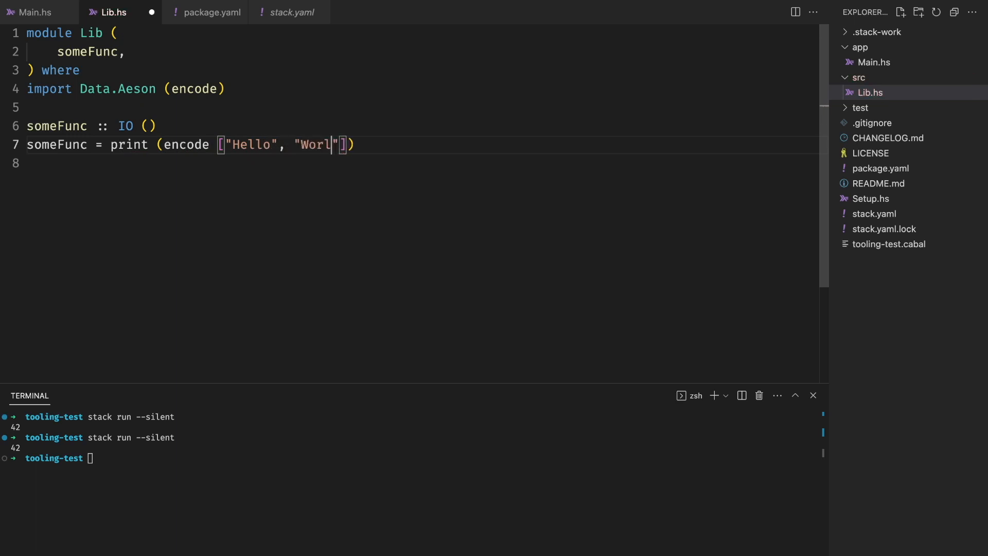
pyautogui.write('d')
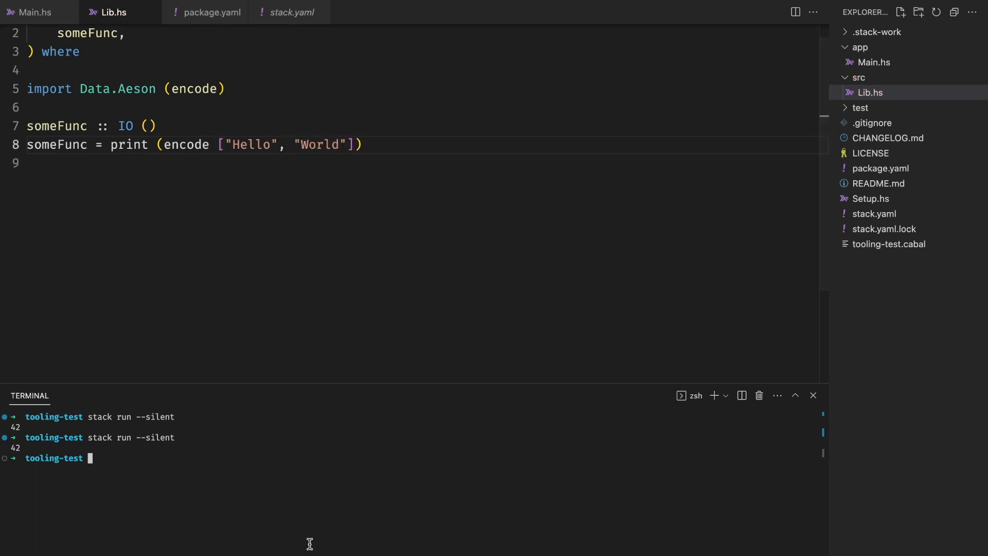
# Run 'stack run --silent' in the integrated terminal to print the encoded list.
pyautogui.write('stack run --silent')
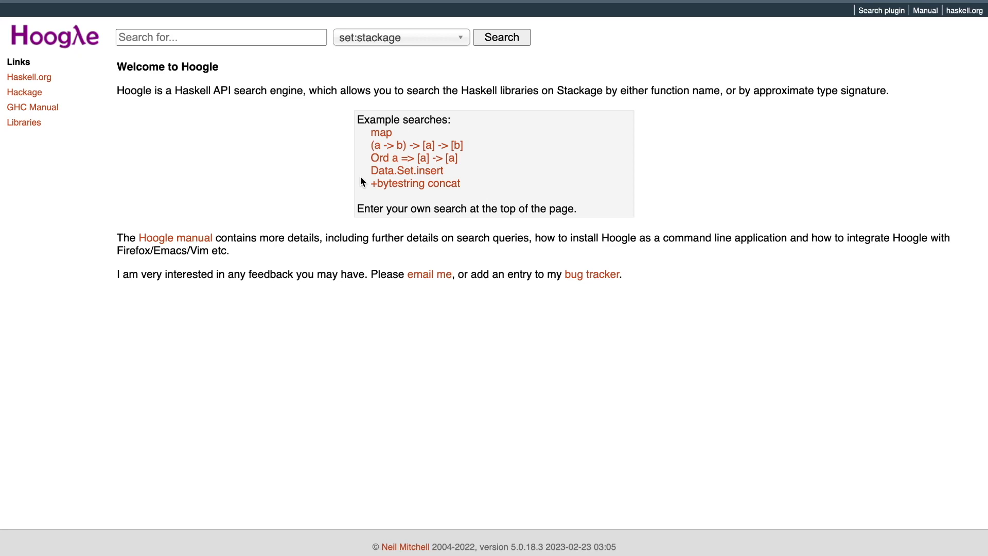
pyautogui.click(220, 37)
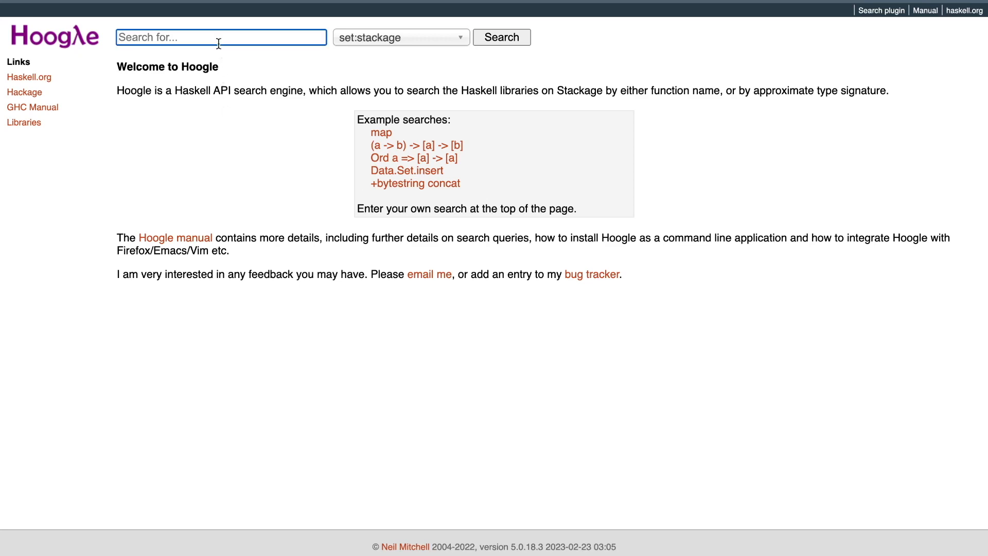
pyautogui.write('inter')
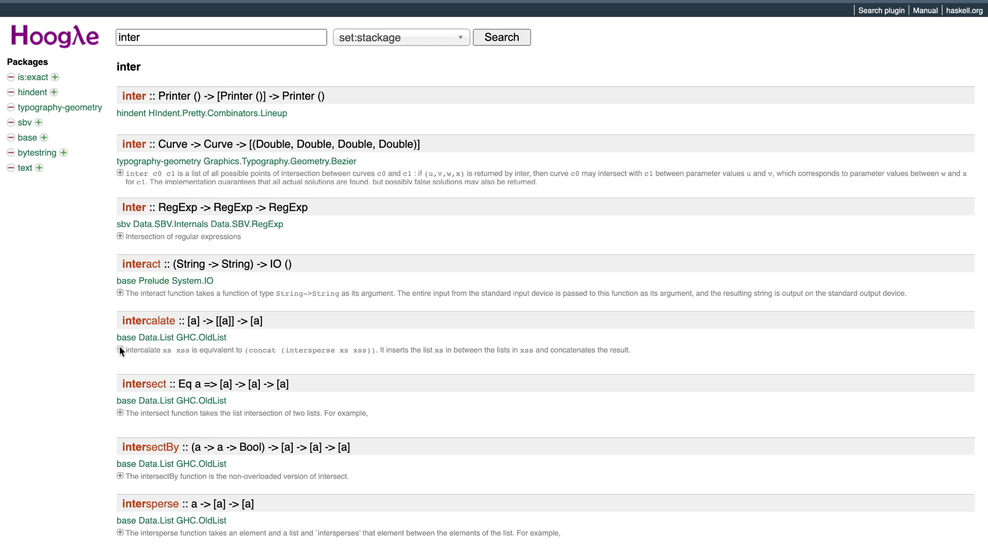
pyautogui.click(120, 350)
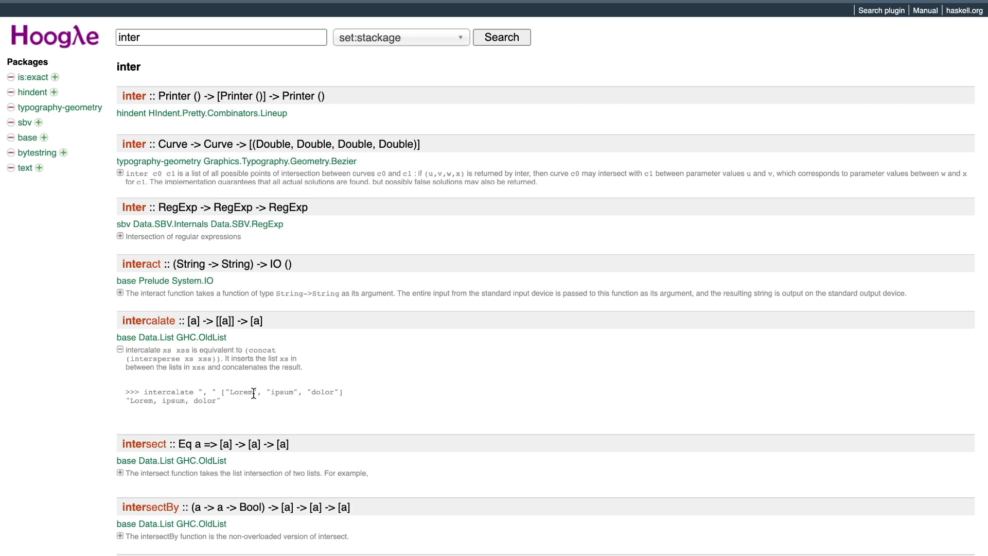
pyautogui.scroll(-3)
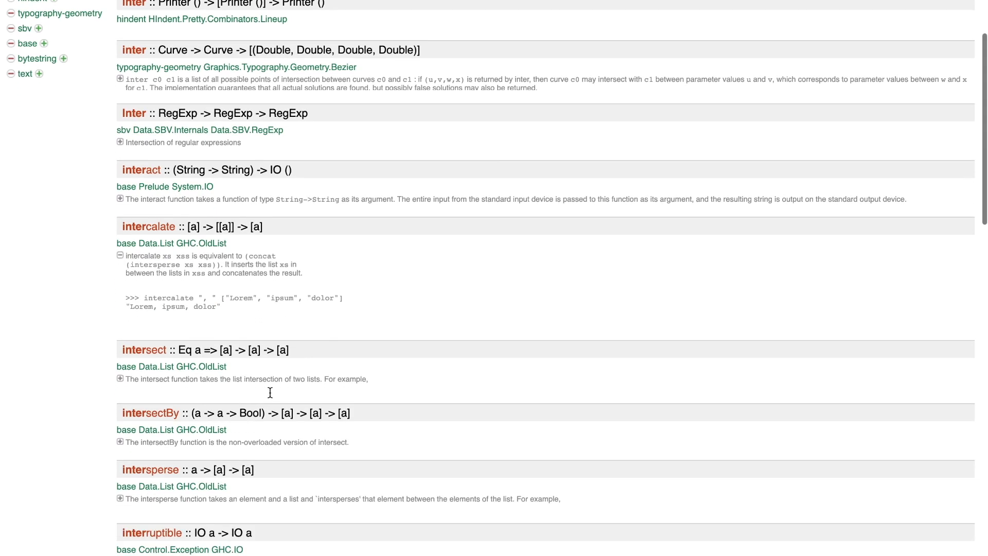
pyautogui.scroll(-3)
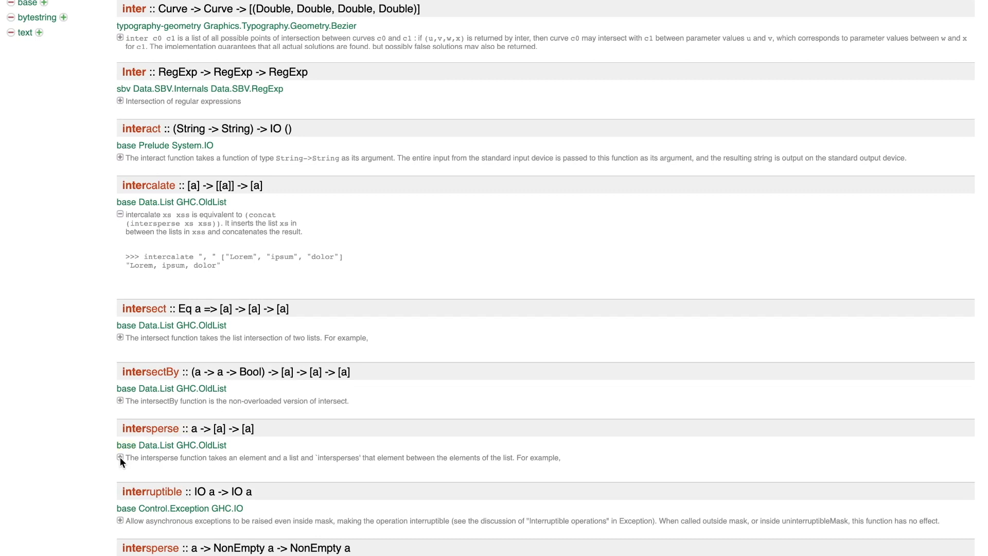
pyautogui.click(120, 457)
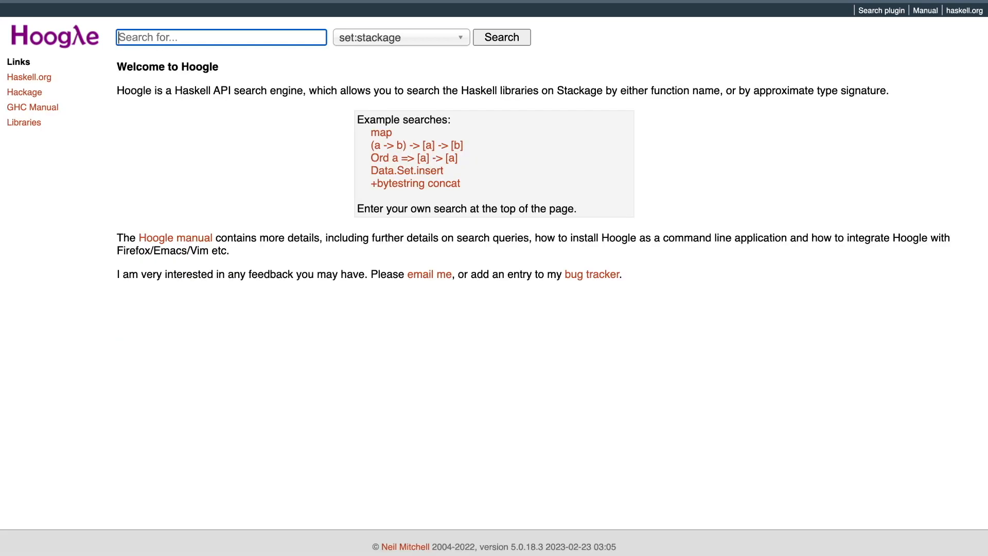
# Search Hoogle for 'element -> [element] -> [element]', then generalise it to 'a -> [a] -> [a]'.
pyautogui.write('element -> [element] -> [element')
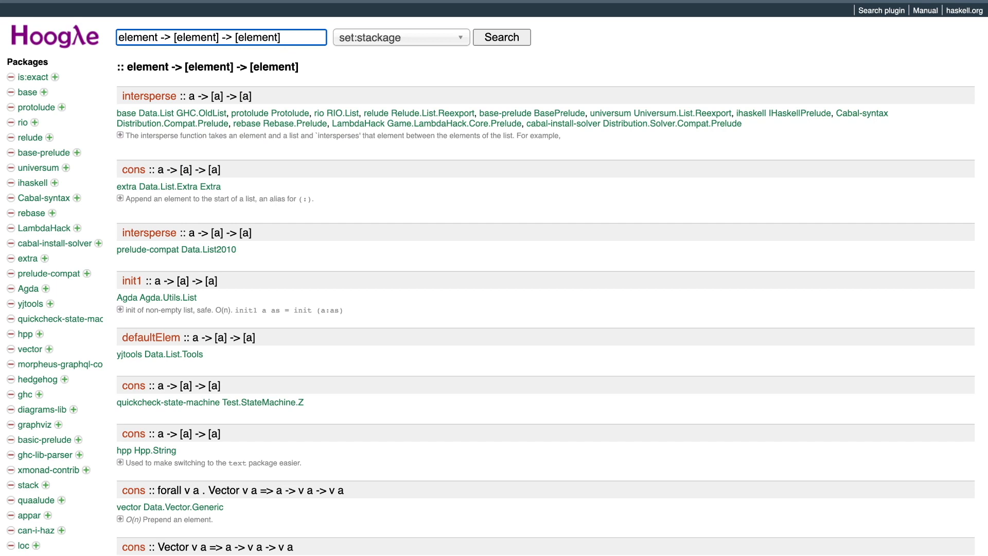
pyautogui.moveTo(226, 108)
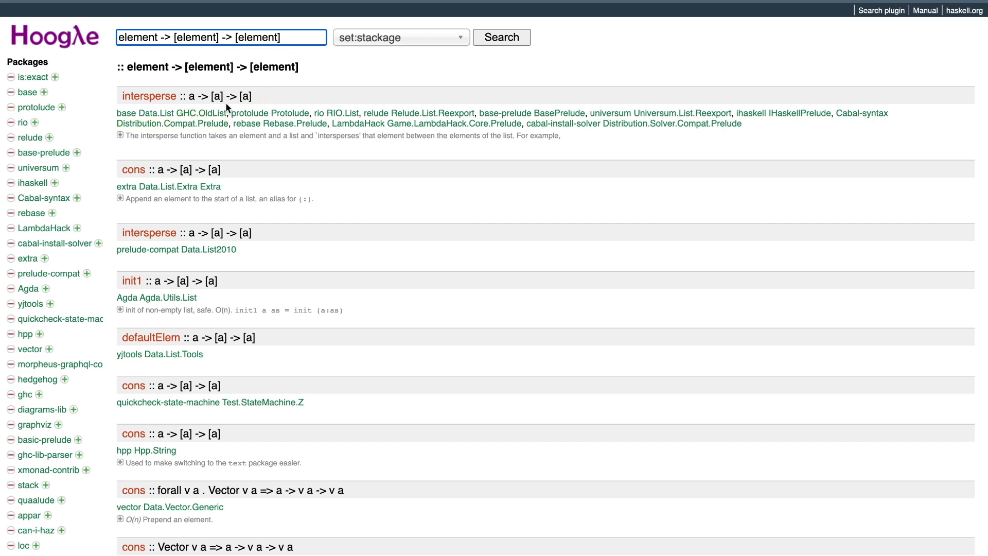
pyautogui.moveTo(202, 104)
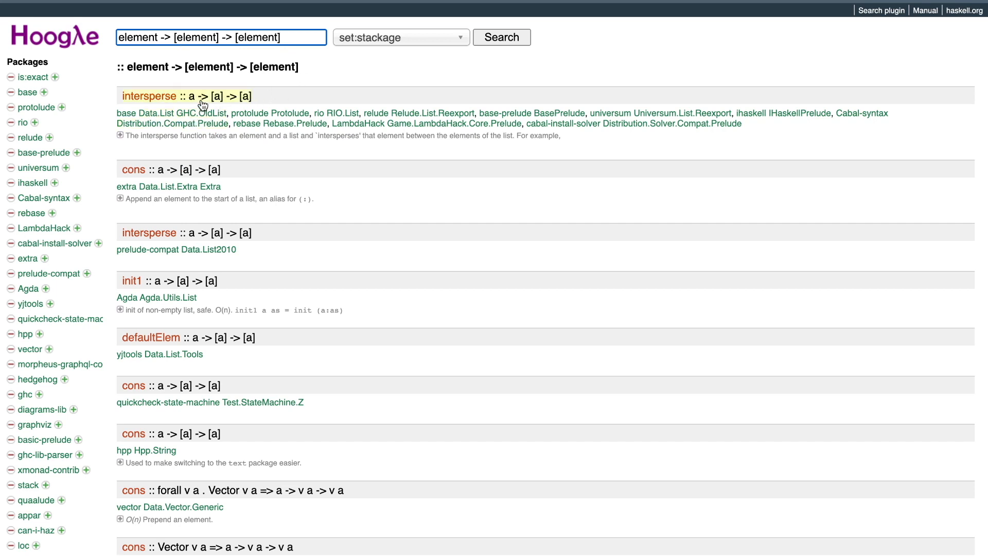
pyautogui.write('a -> [a] -> [element]')
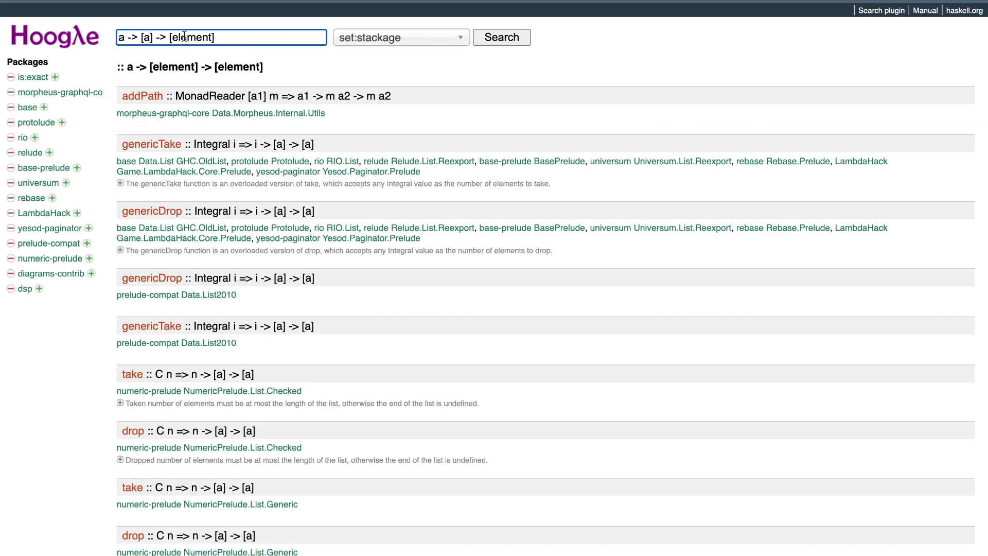
pyautogui.write('a -> [a] -> [a]')
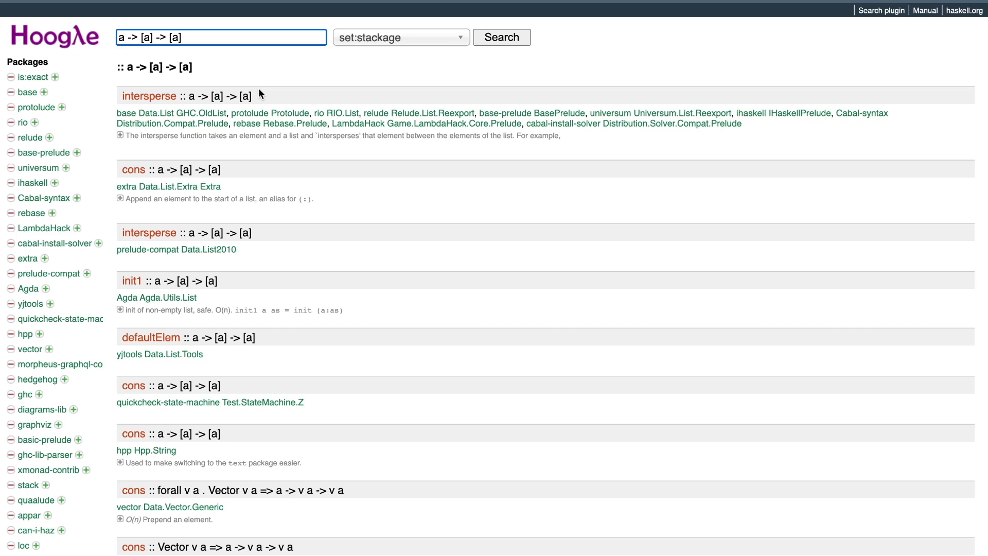
# Search 'a -> [a] -> Bool' then 'Int -> [Int] -> Bool', return home and expand the set:stackage choices.
pyautogui.press('BackSpace')
pyautogui.write('Bool')
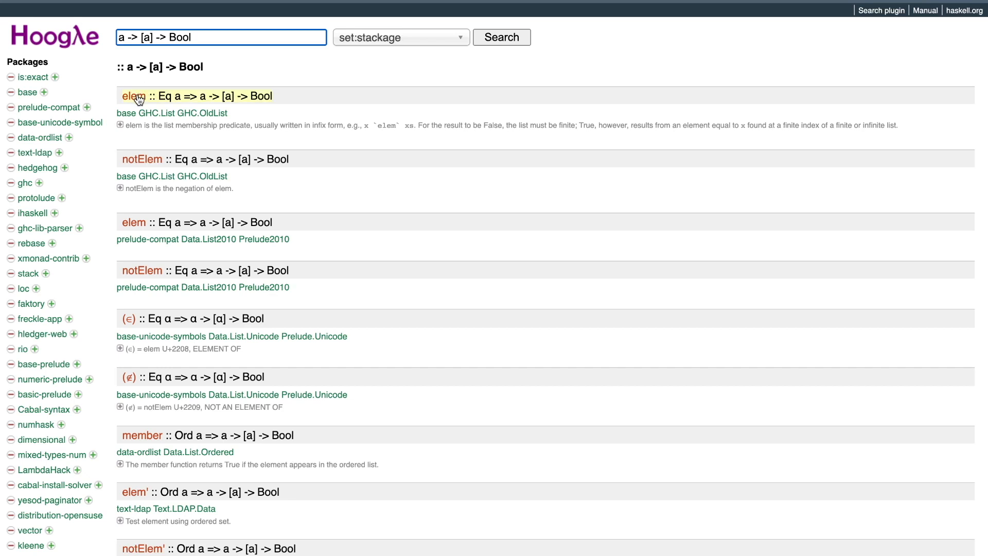
pyautogui.moveTo(158, 165)
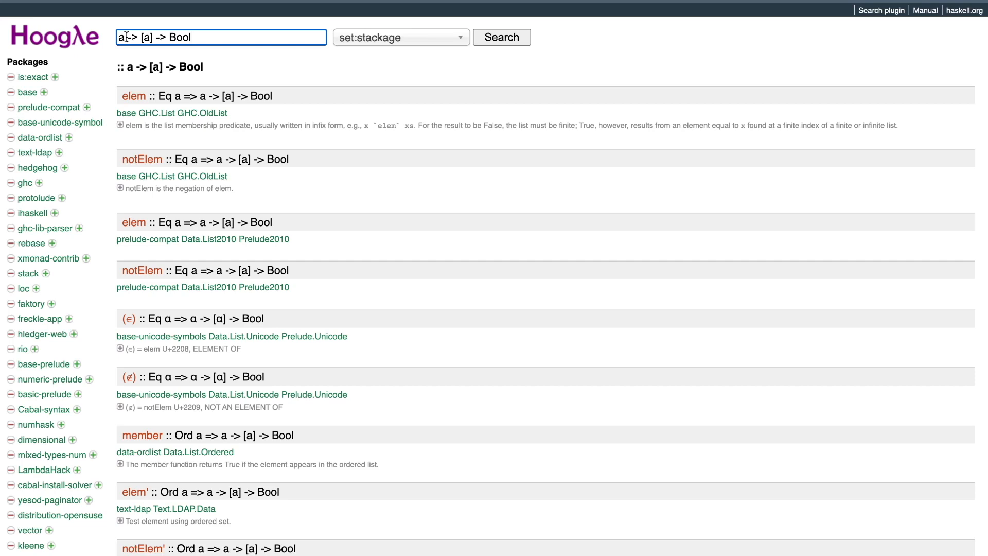
pyautogui.write('Int')
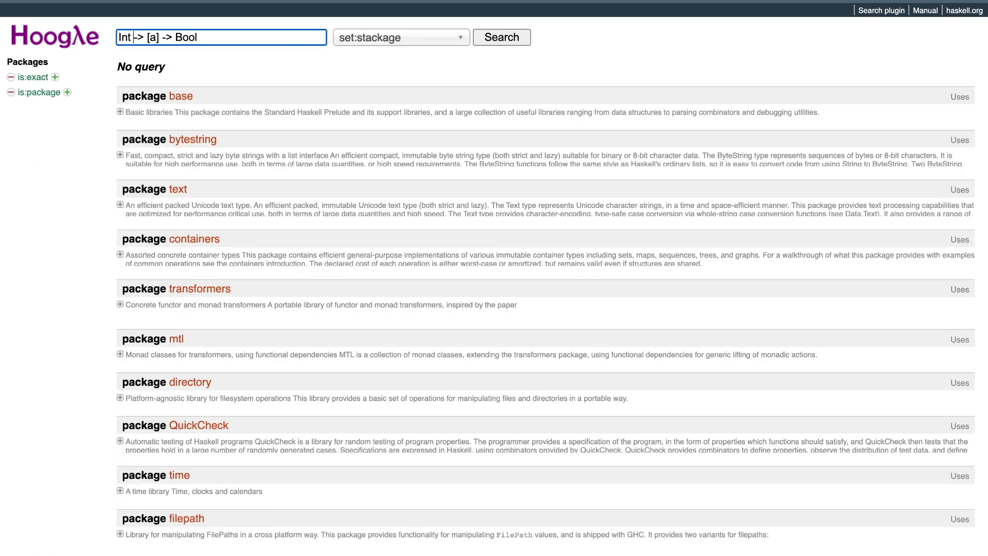
pyautogui.write('Int')
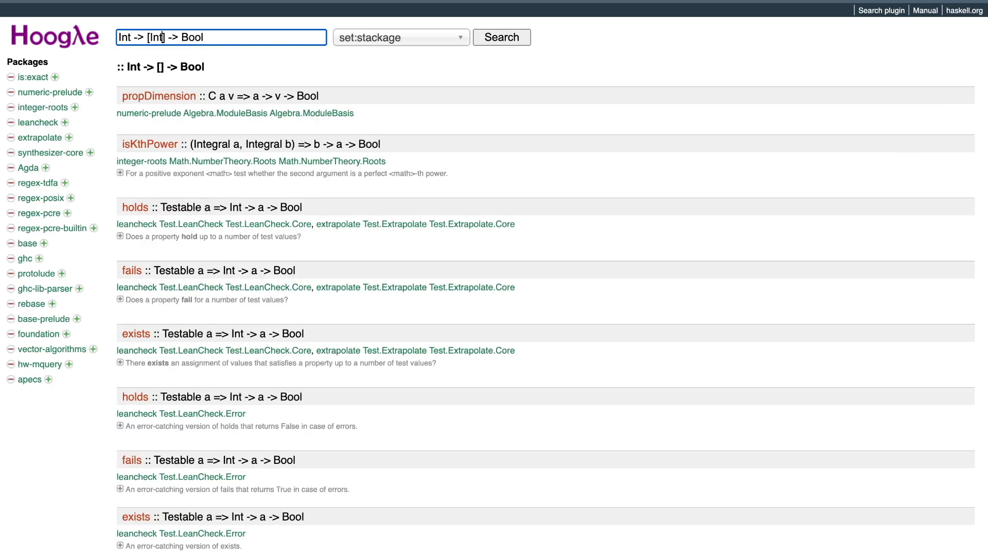
pyautogui.click(501, 37)
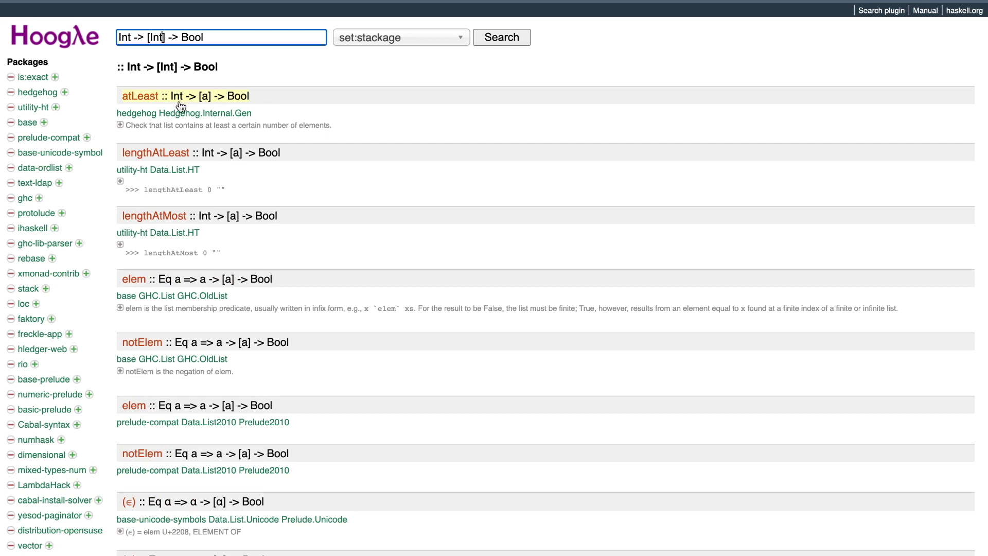
pyautogui.moveTo(179, 251)
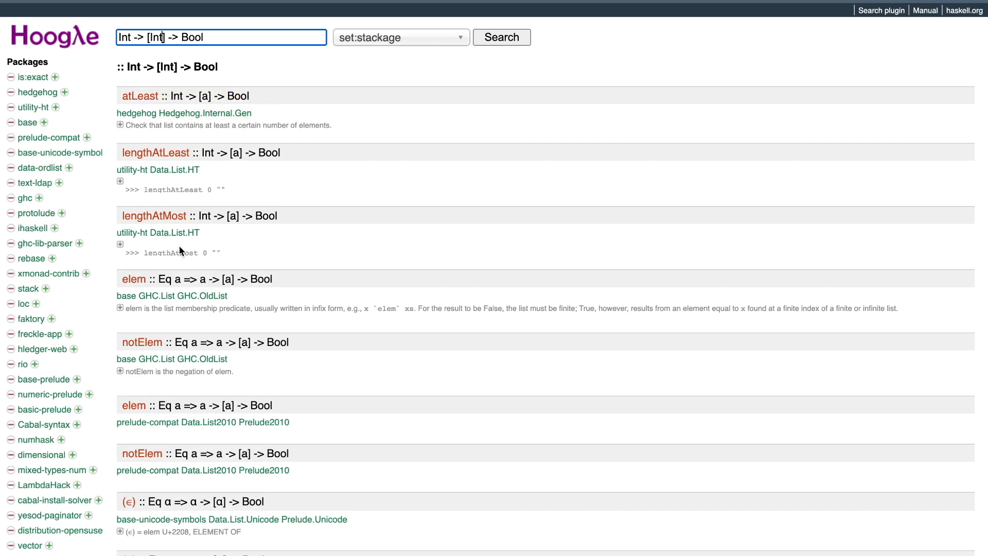
pyautogui.moveTo(158, 285)
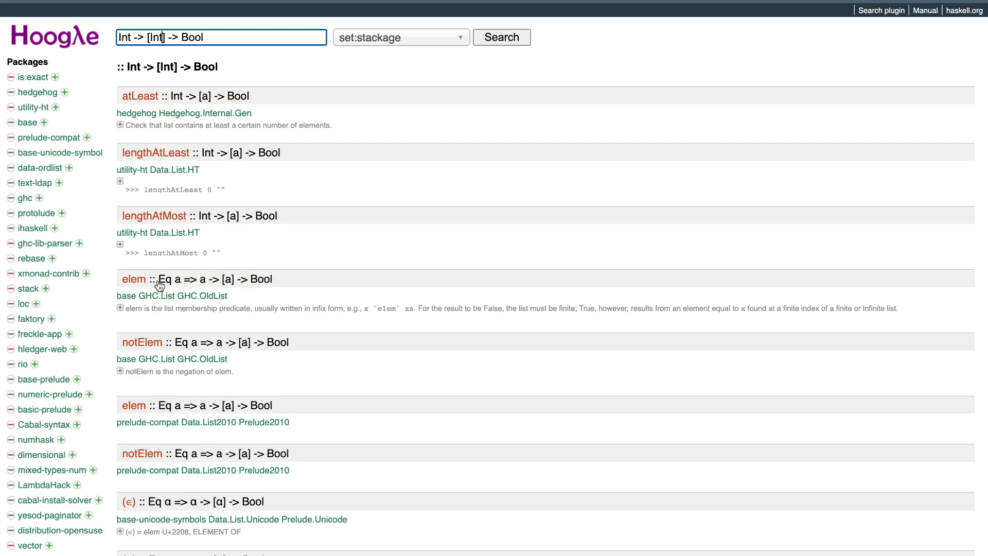
pyautogui.moveTo(220, 353)
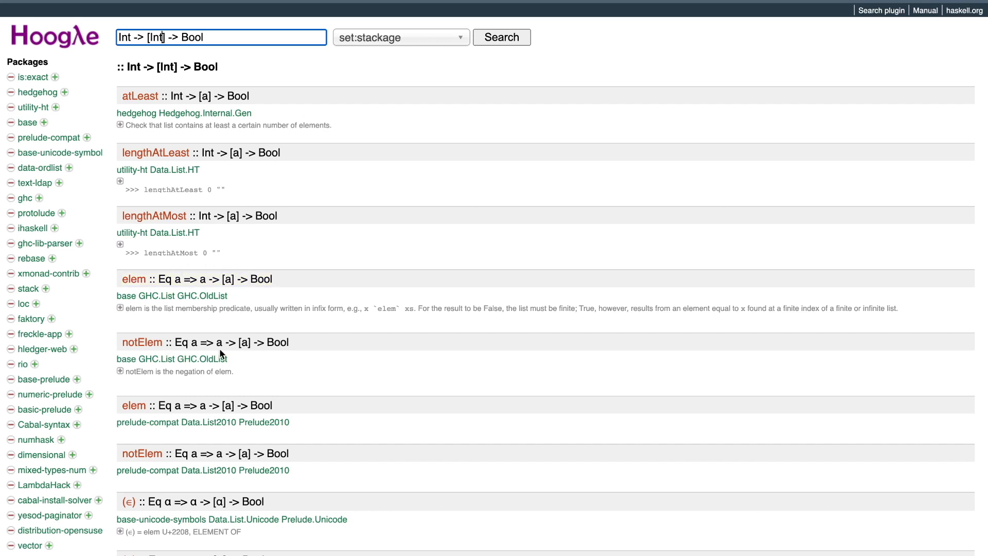
pyautogui.moveTo(245, 57)
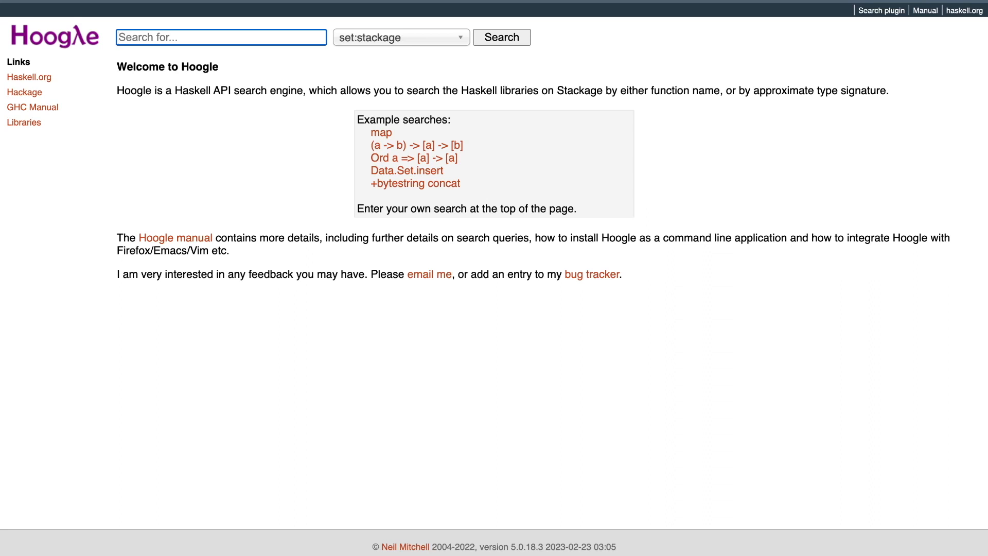
pyautogui.click(400, 37)
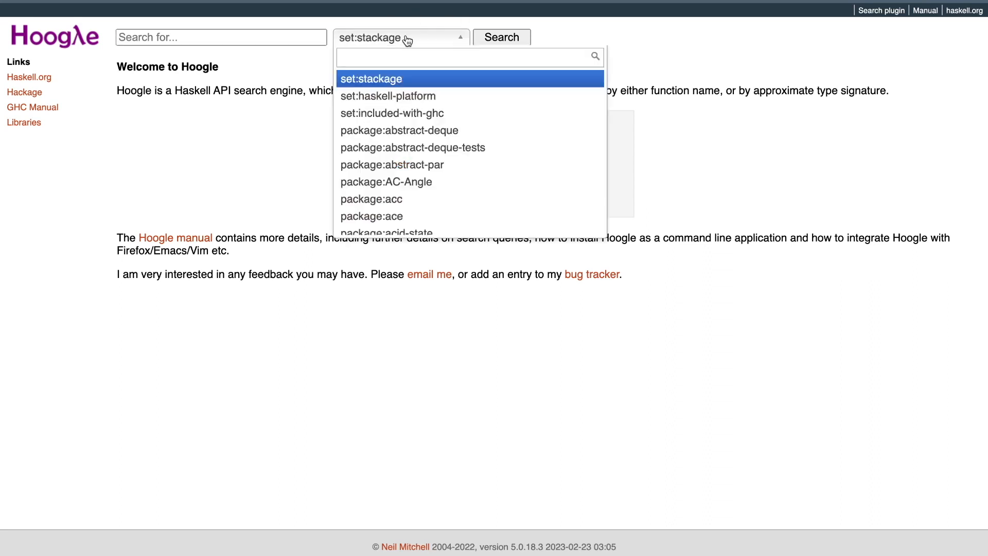